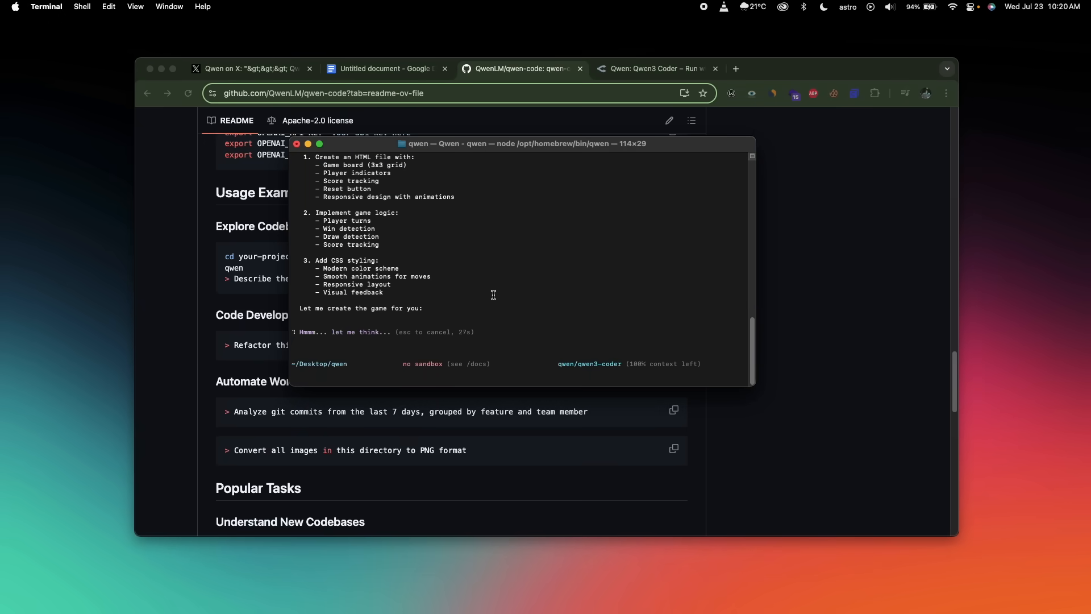
Highlight the 'Qwen Code' mention in the Qwen3-Coder post and follow its qwen-code repository link
click(251, 68)
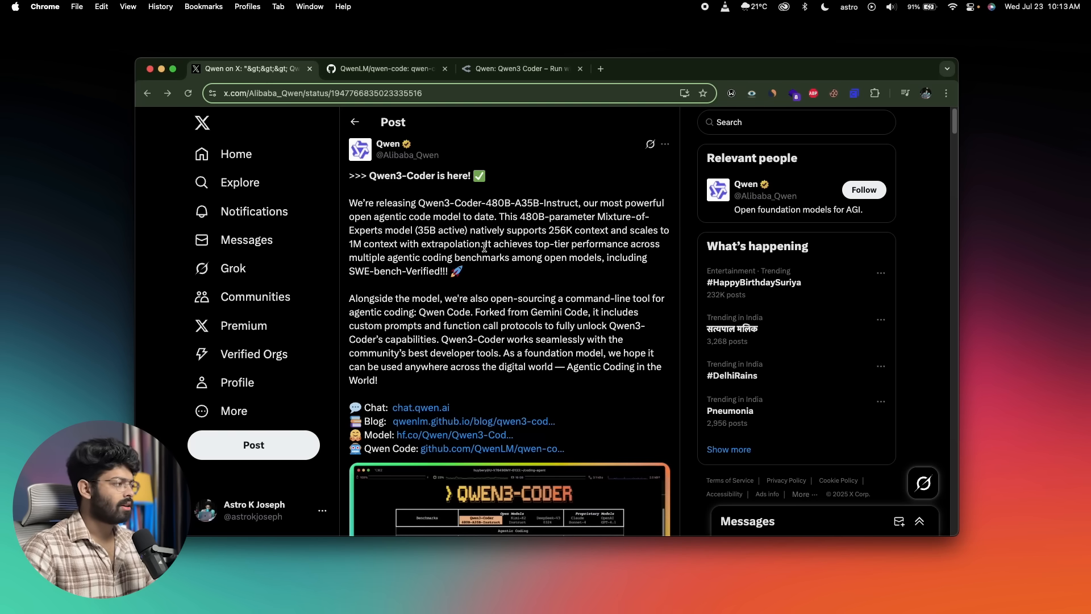
mouse_move(449, 280)
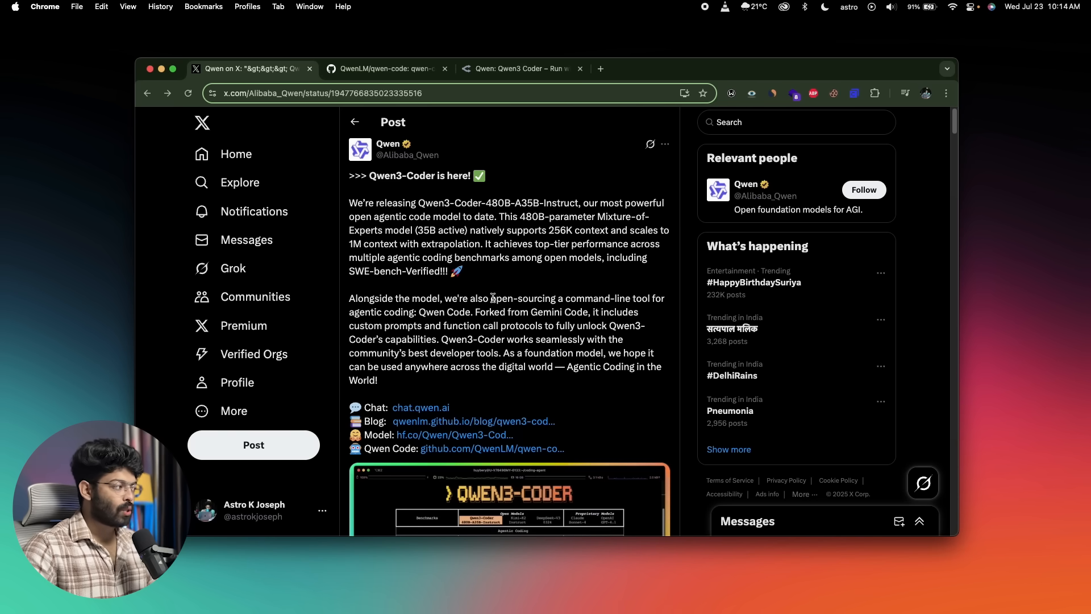
drag(419, 312, 488, 312)
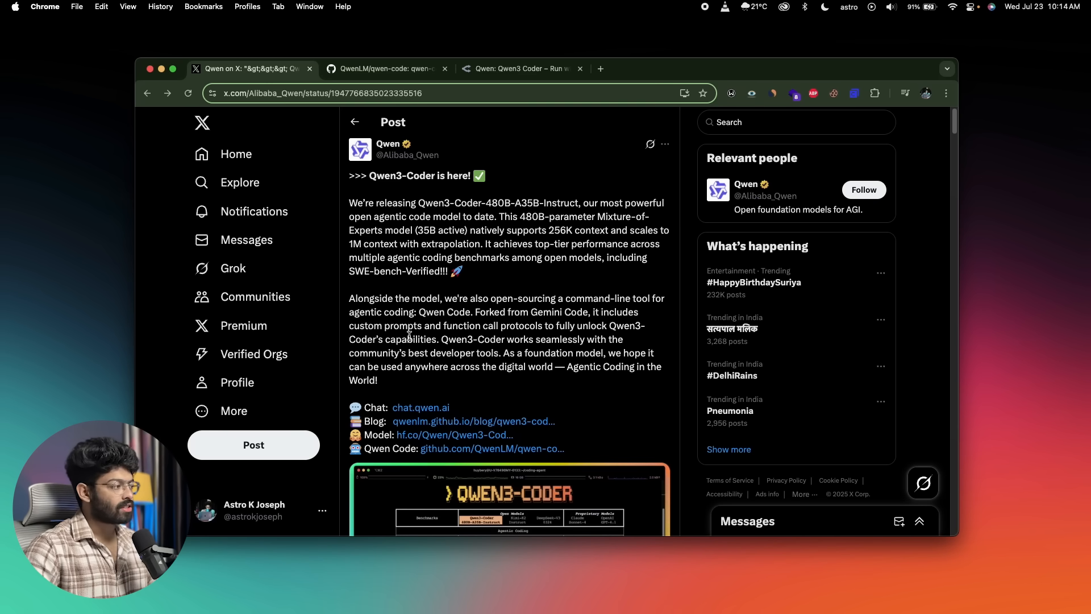
mouse_move(530, 331)
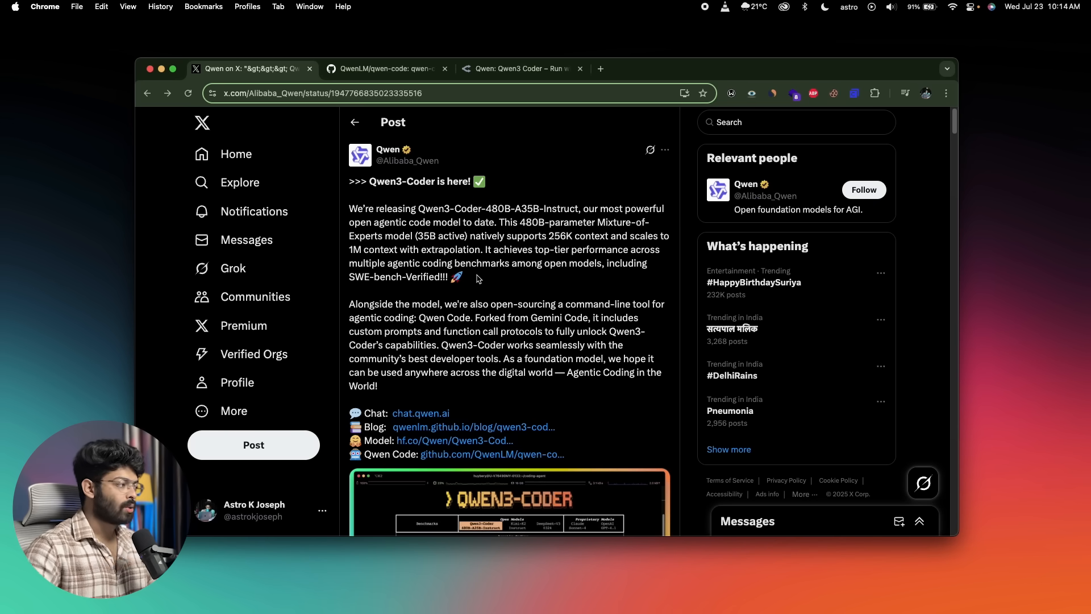
drag(419, 319, 489, 318)
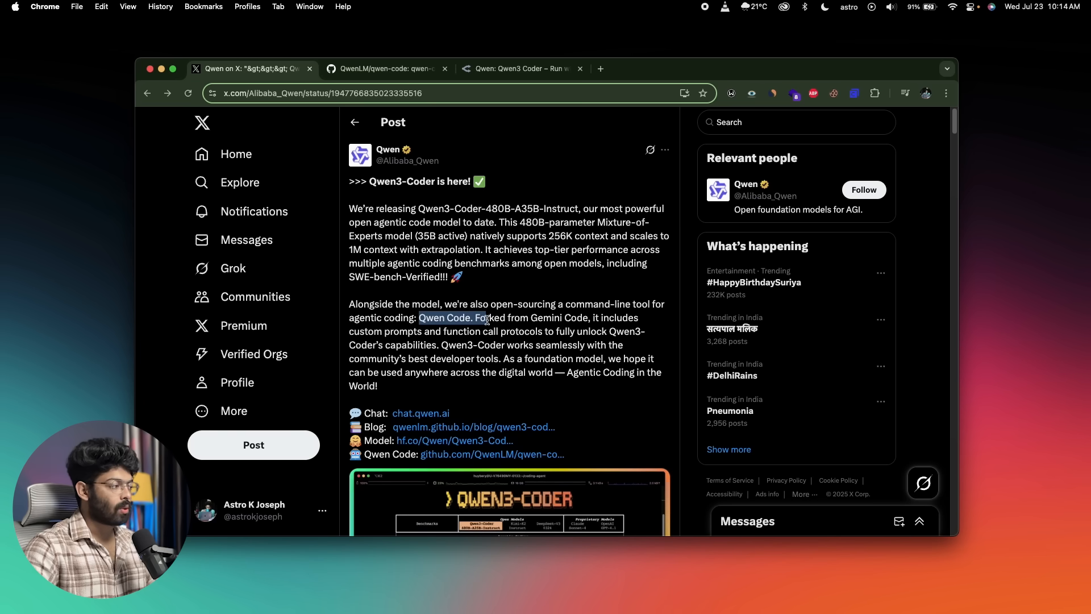
scroll(down, 3)
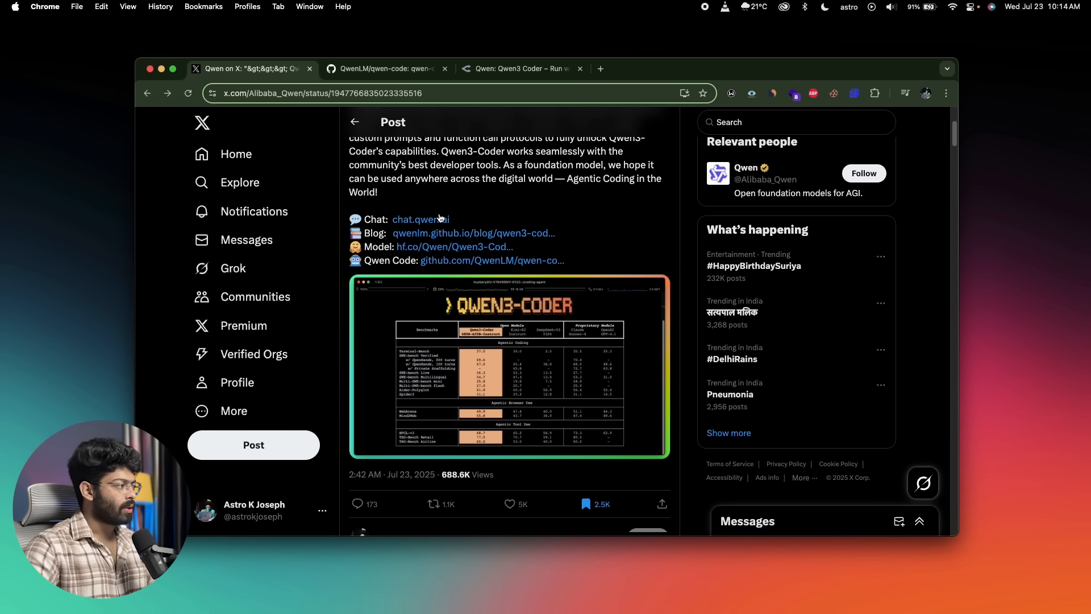
click(385, 68)
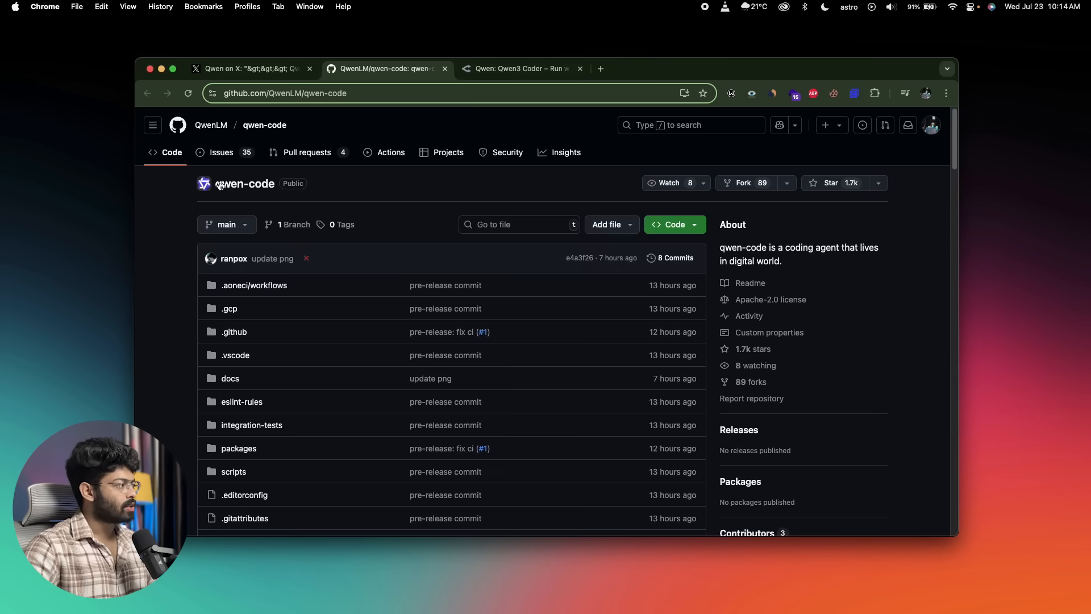
Scroll to the README prerequisites and check the Node.js version 20 download page, then close it
scroll(down, 3)
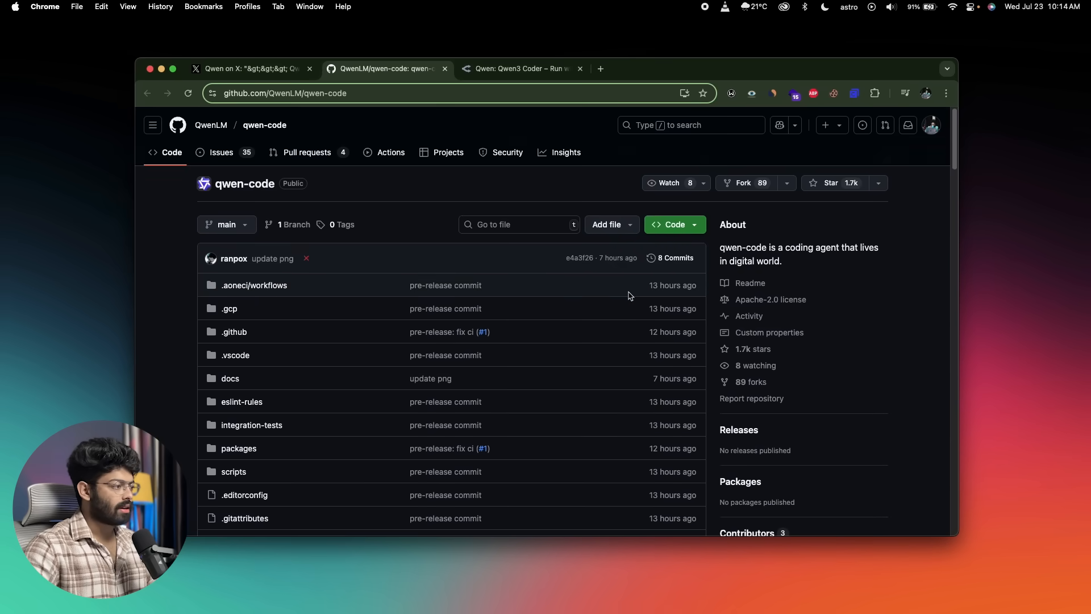
scroll(down, 3)
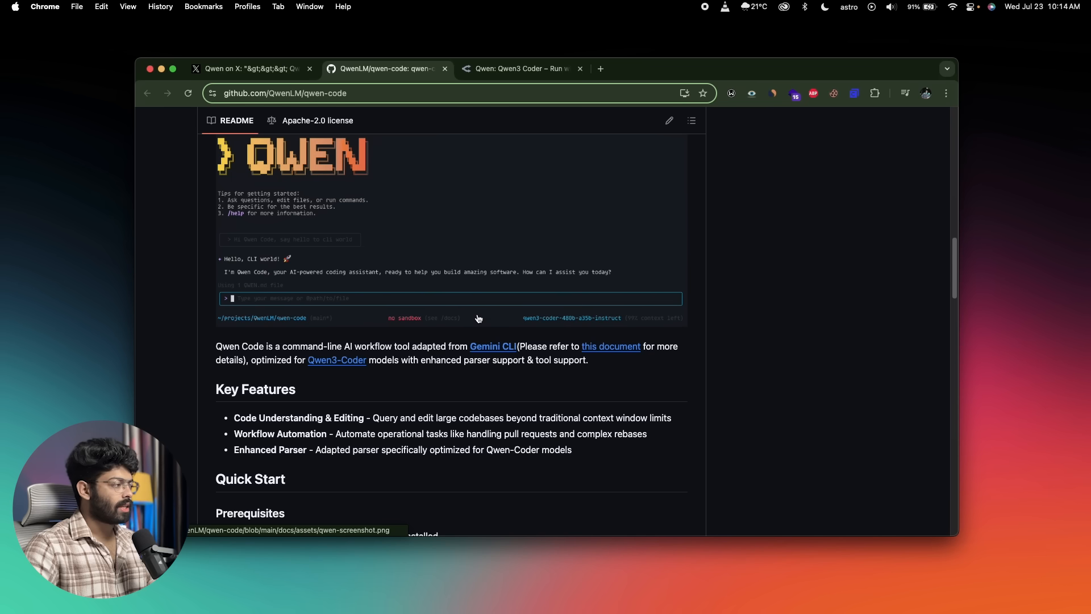
scroll(down, 3)
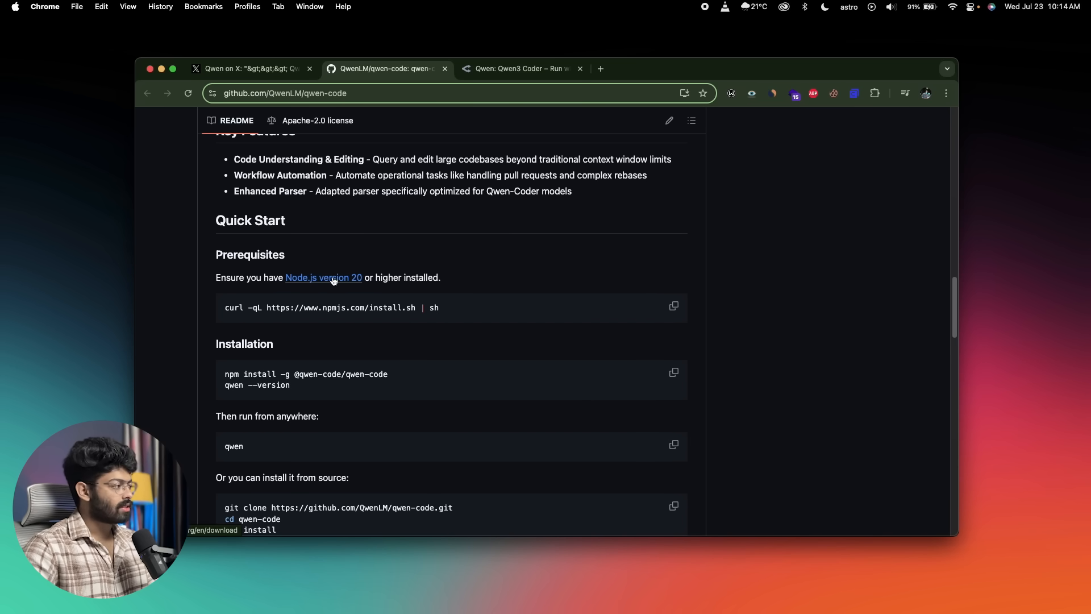
click(323, 278)
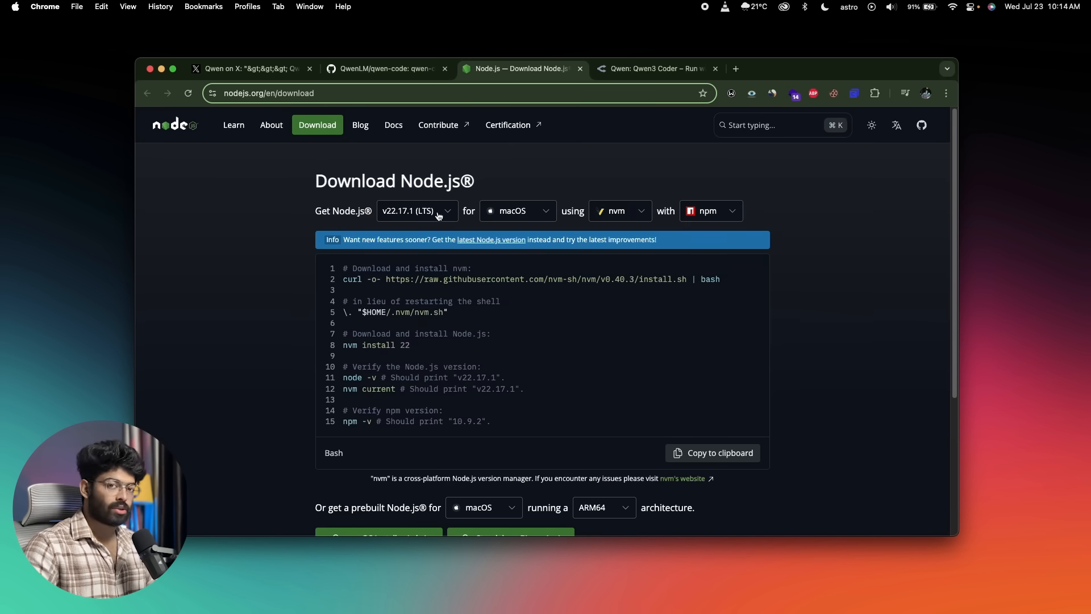
click(385, 68)
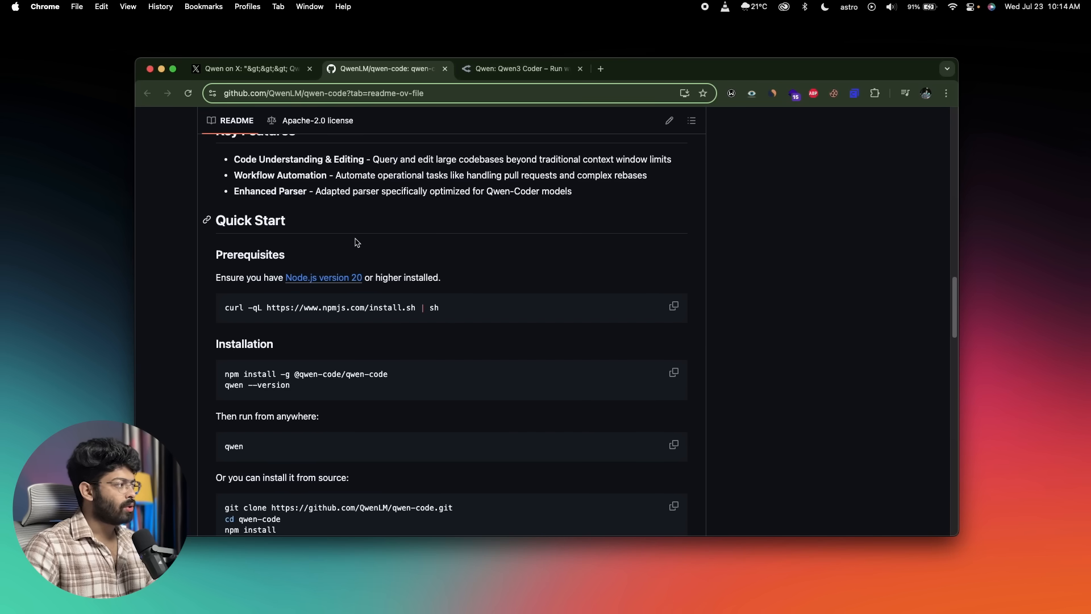
Glance back at the Qwen3-Coder post, review the npm install steps, then switch to OpenRouter
scroll(up, 3)
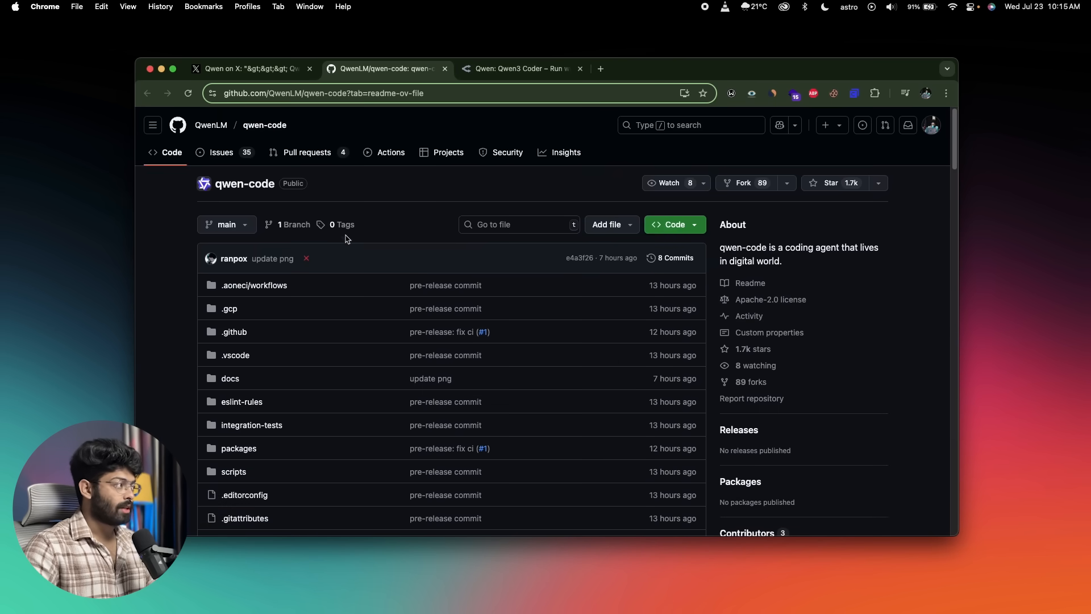
click(251, 68)
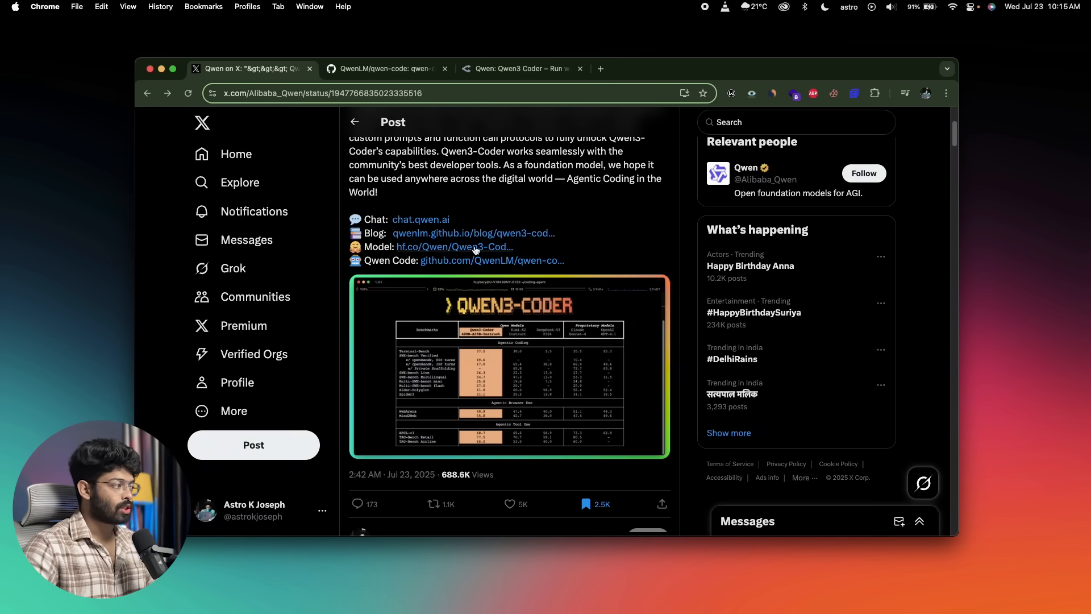
click(383, 68)
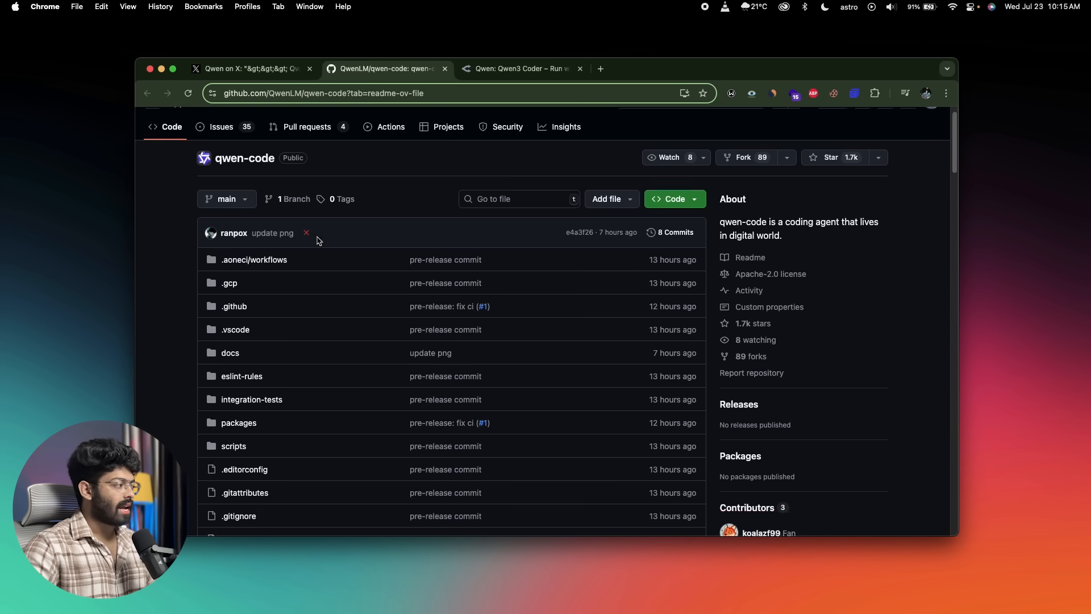
scroll(down, 3)
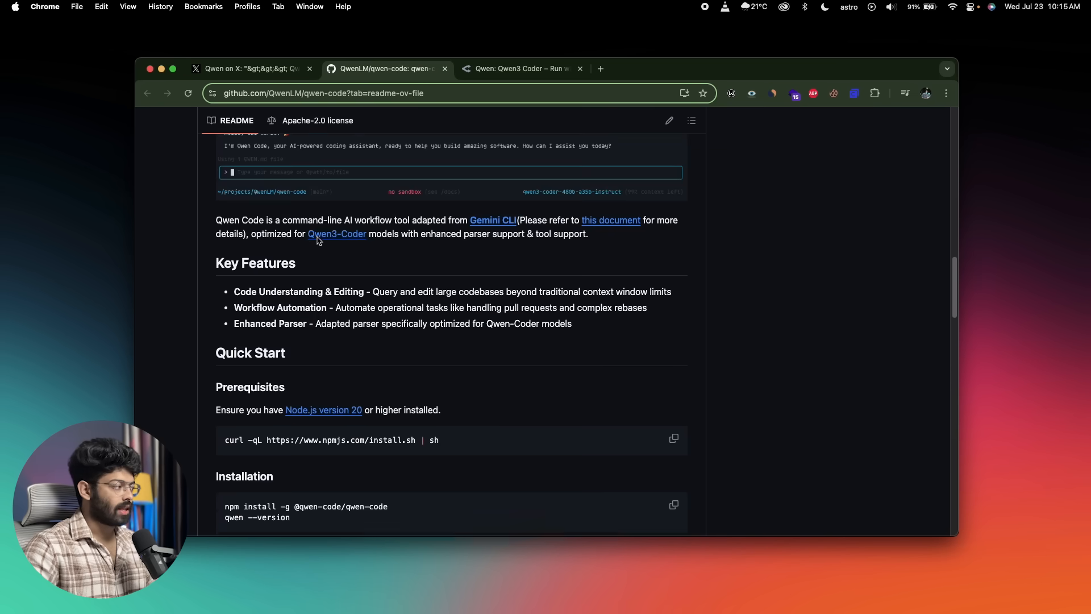
scroll(down, 3)
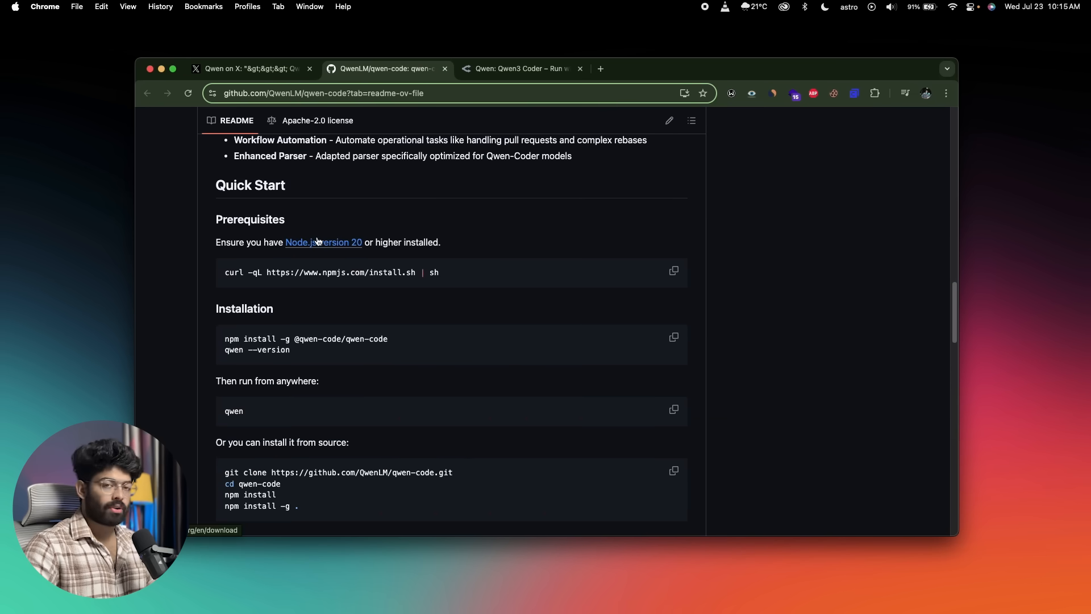
click(518, 68)
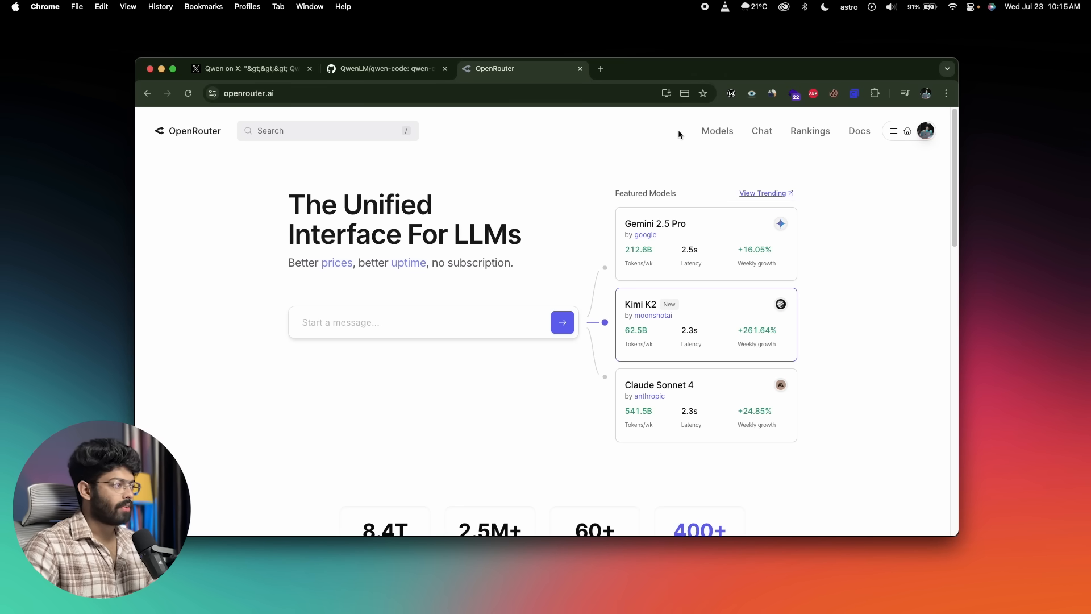
Browse OpenRouter Models and open the 'Qwen: Qwen3 Coder' page with 1M context, $1/$5 pricing
click(717, 131)
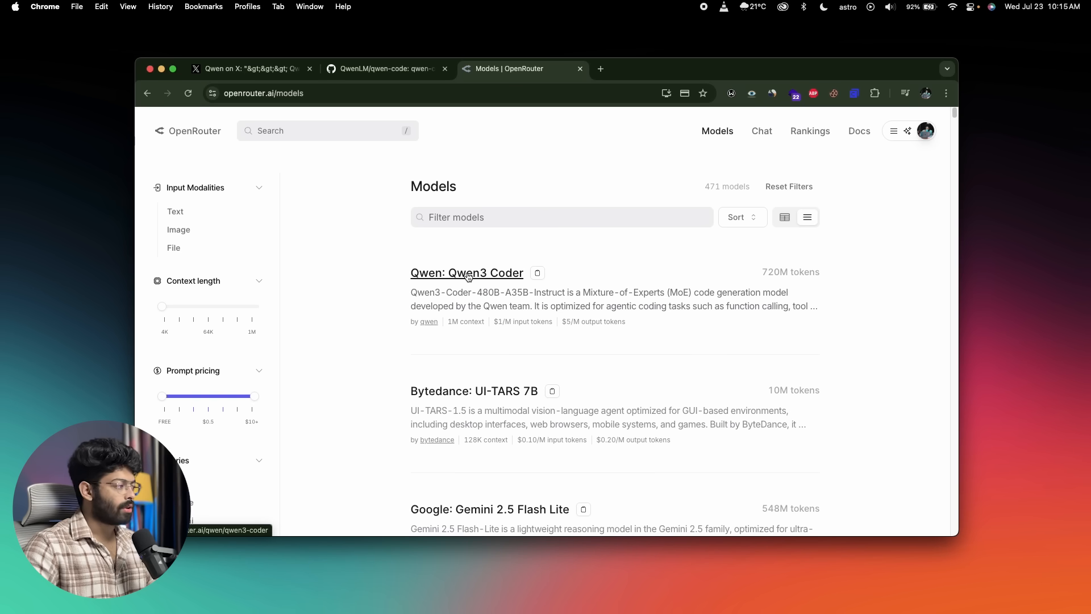
click(467, 272)
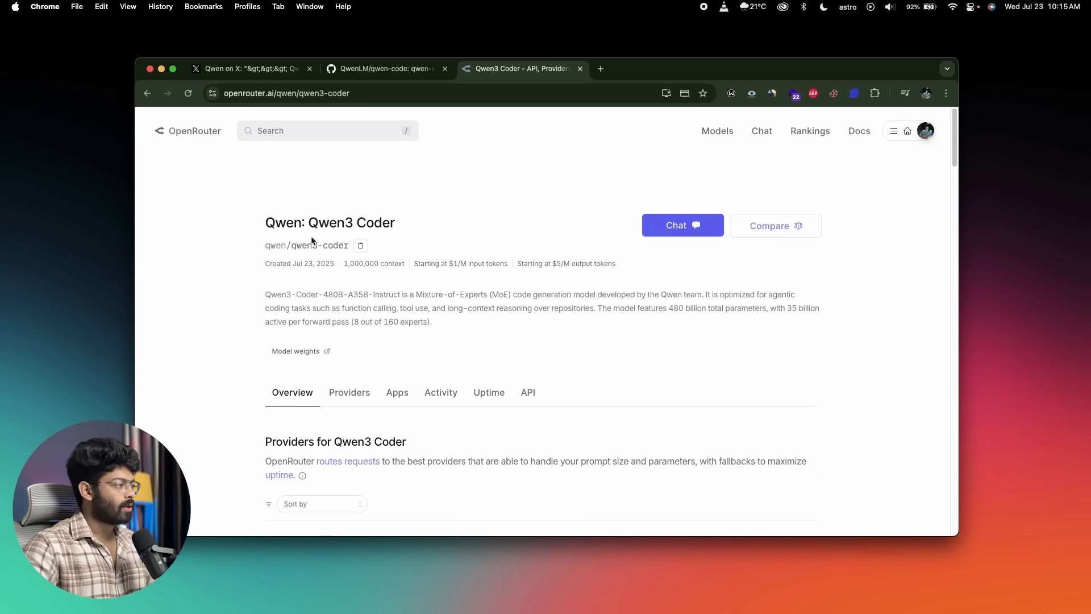
mouse_move(425, 255)
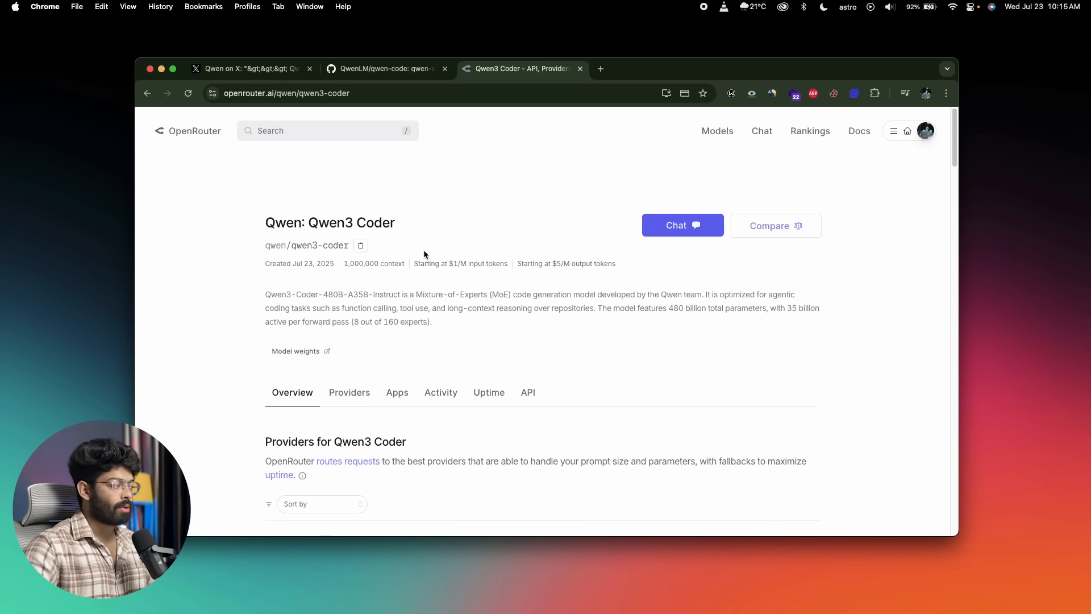
scroll(down, 3)
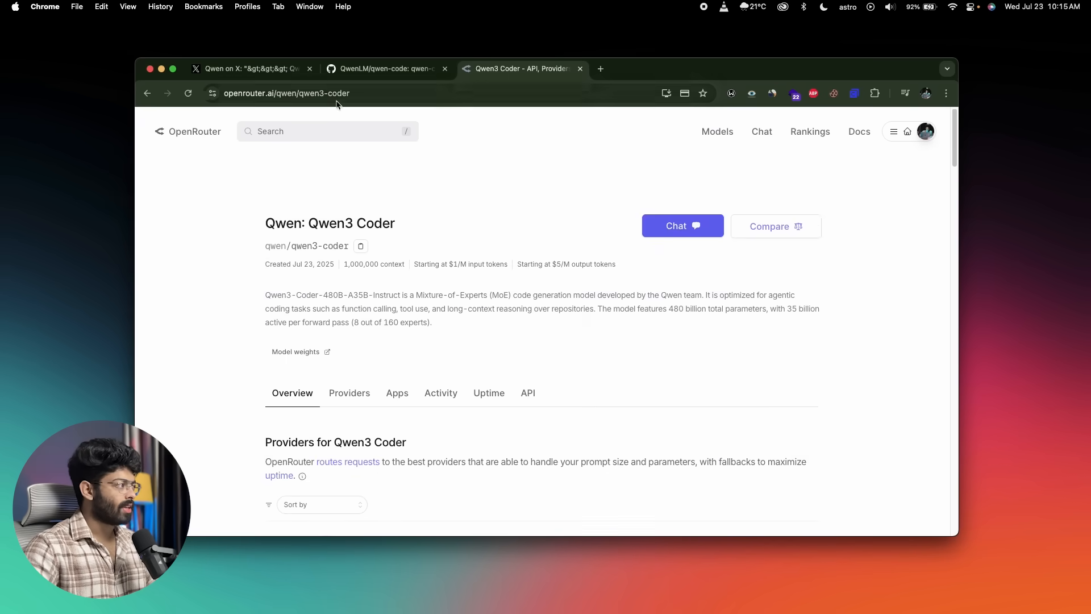
click(386, 69)
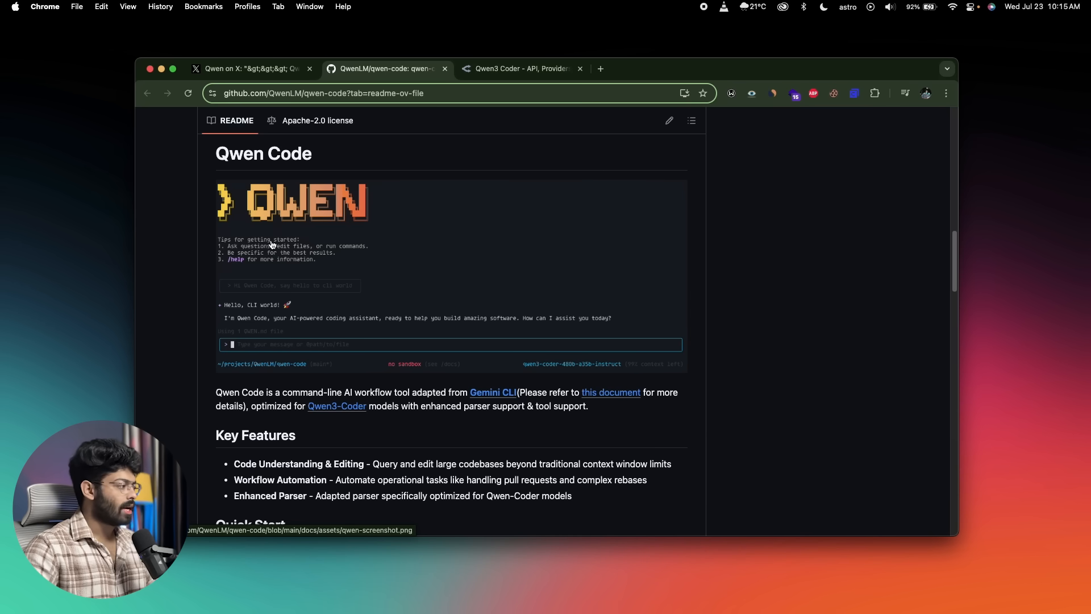
scroll(down, 3)
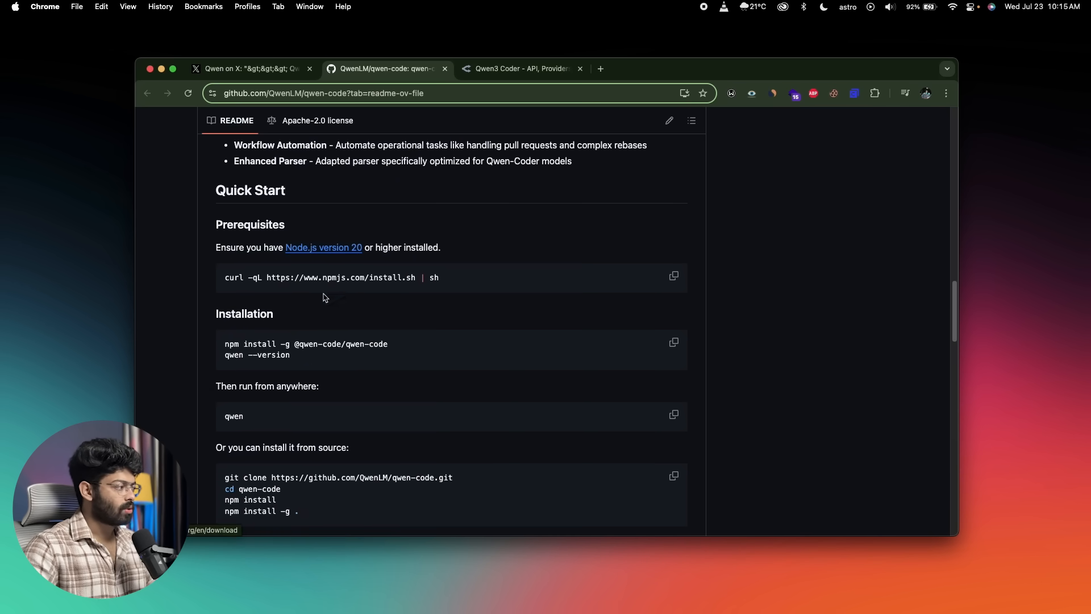
scroll(down, 3)
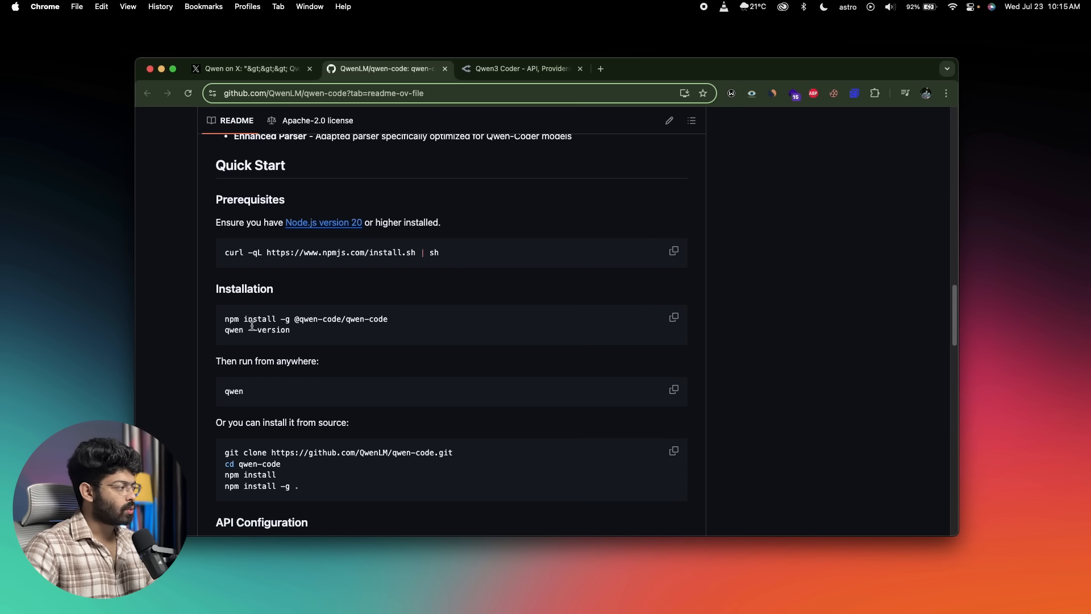
drag(225, 319, 388, 319)
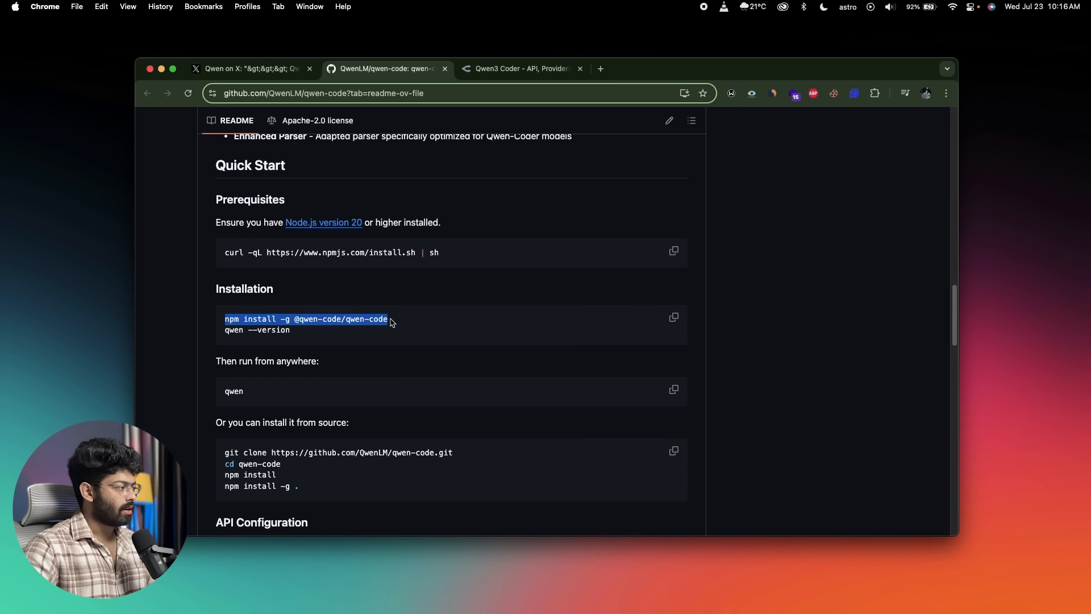
mouse_move(381, 340)
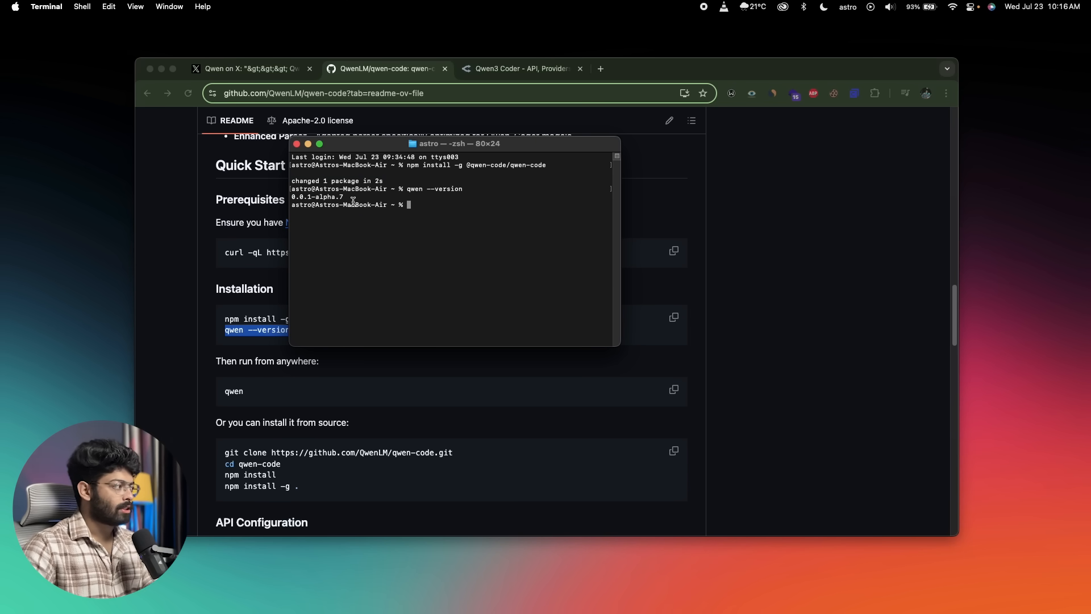
Scroll the README to the API Configuration exports for API key, base URL and model
click(155, 307)
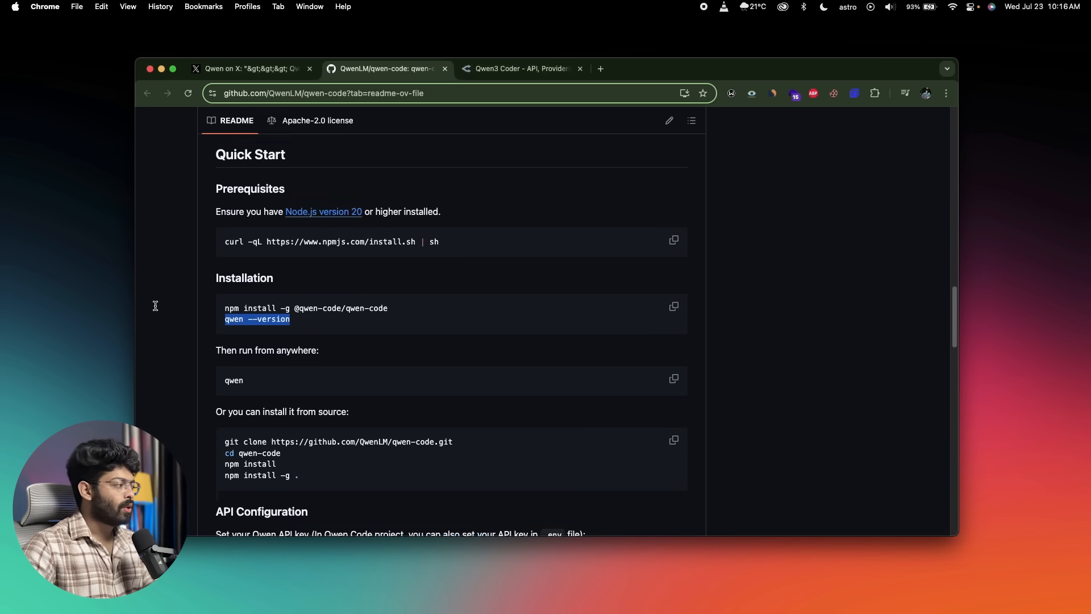
scroll(down, 3)
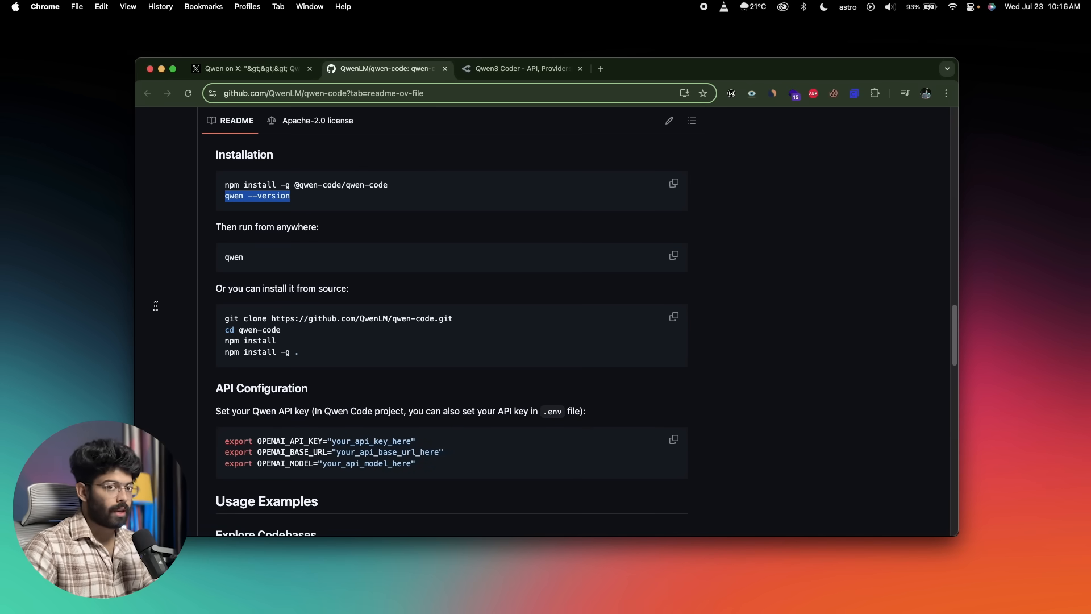
scroll(down, 3)
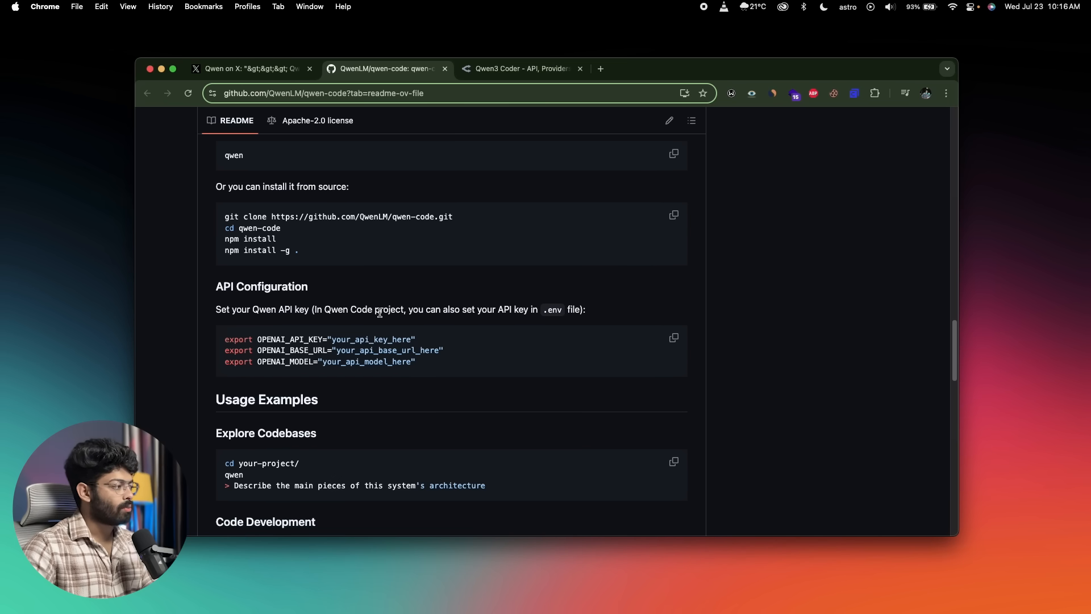
mouse_move(534, 313)
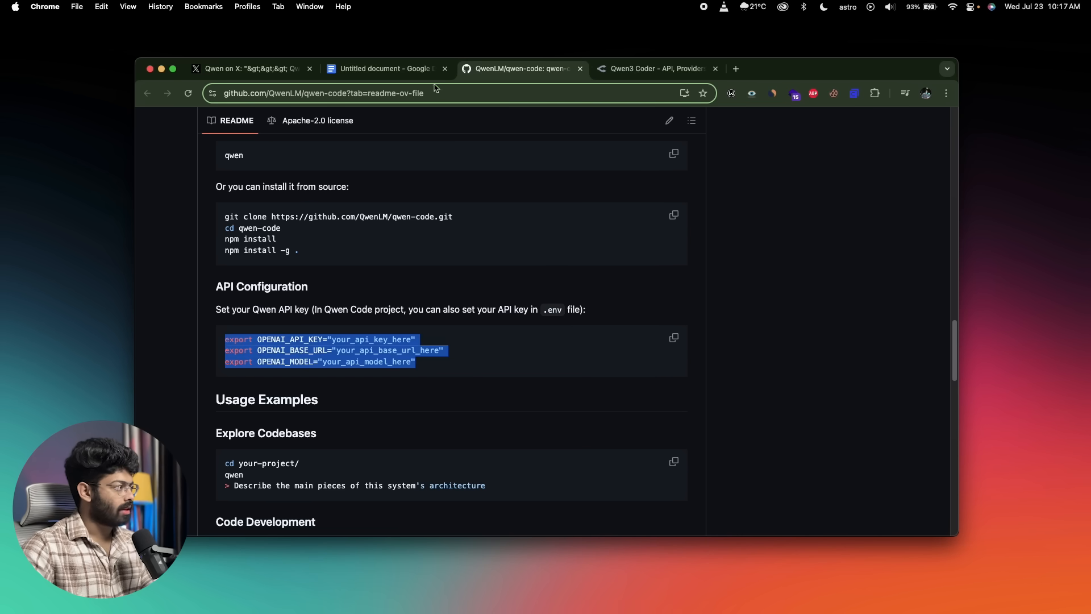
Switch between the Untitled Google Doc of OpenRouter export lines and the OpenRouter tab
click(385, 68)
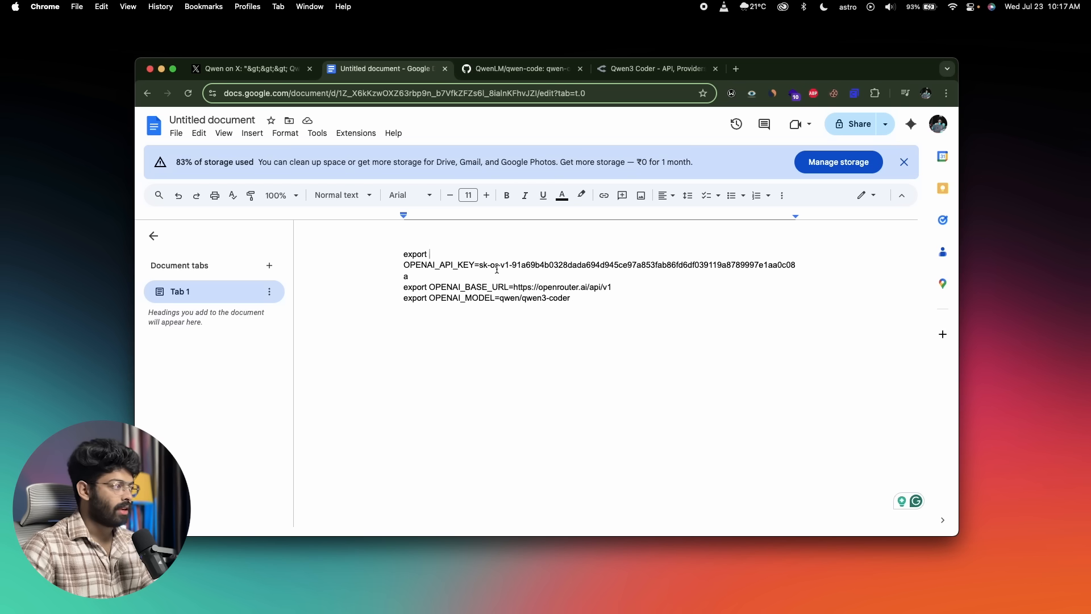
click(654, 69)
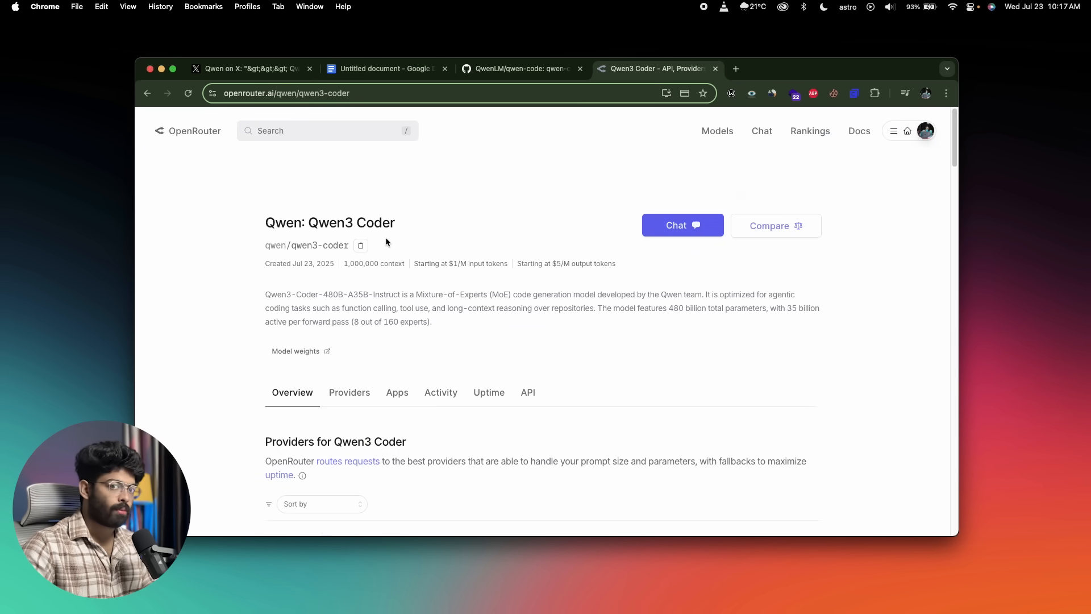
Reach OpenRouter's API Keys page via the account menu, dismissing the Create API Key form
click(386, 68)
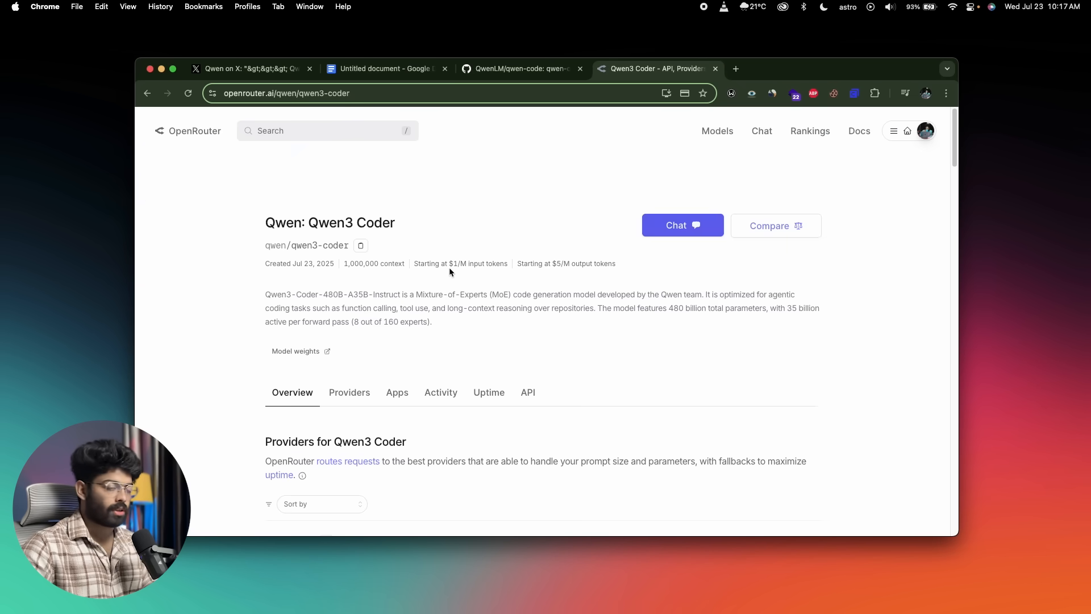
click(893, 131)
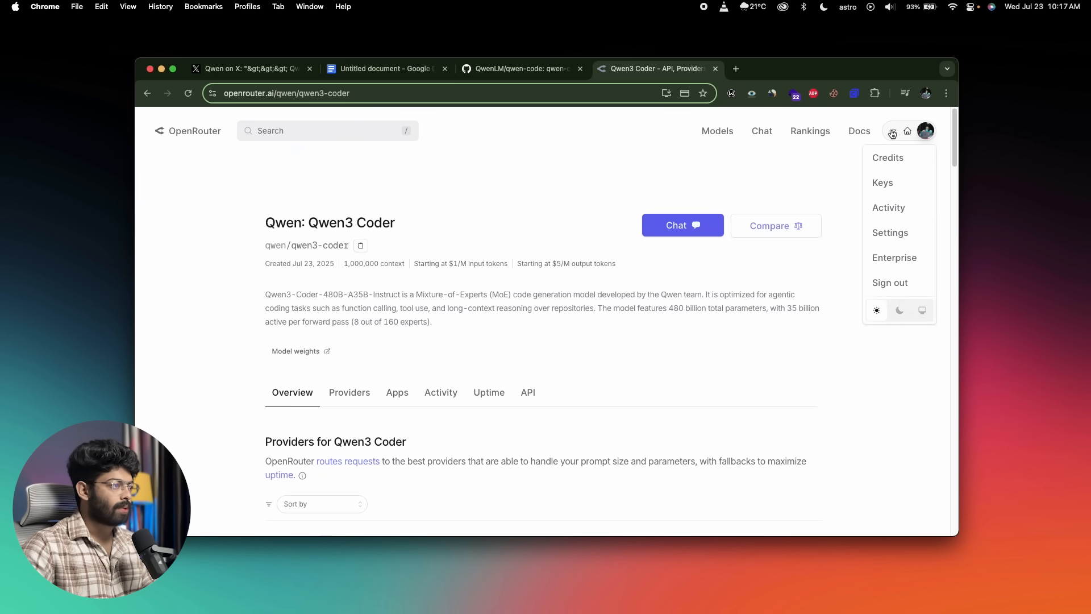
click(883, 183)
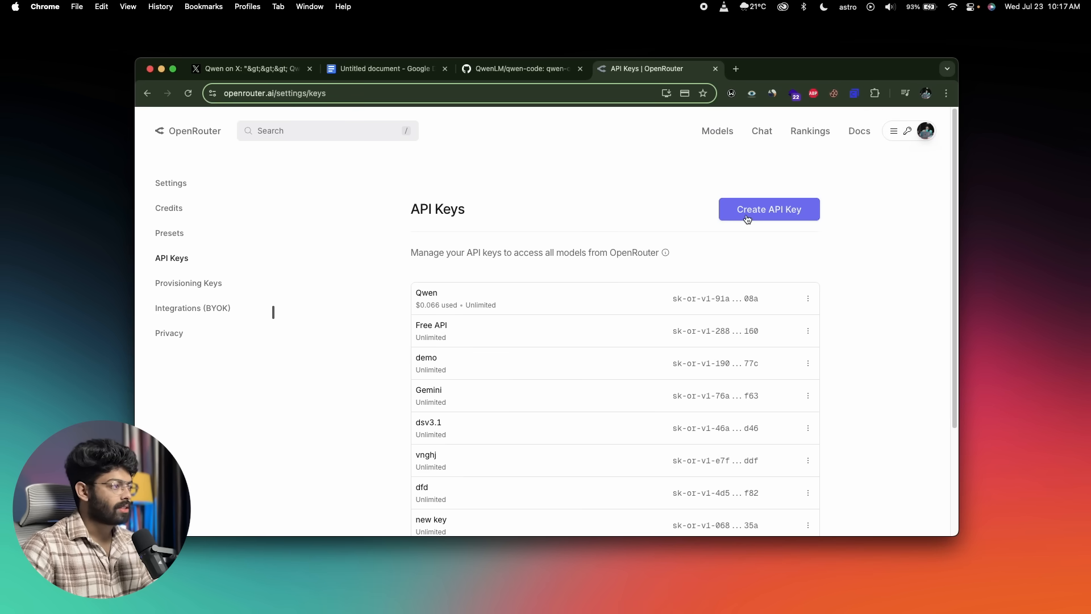
click(769, 208)
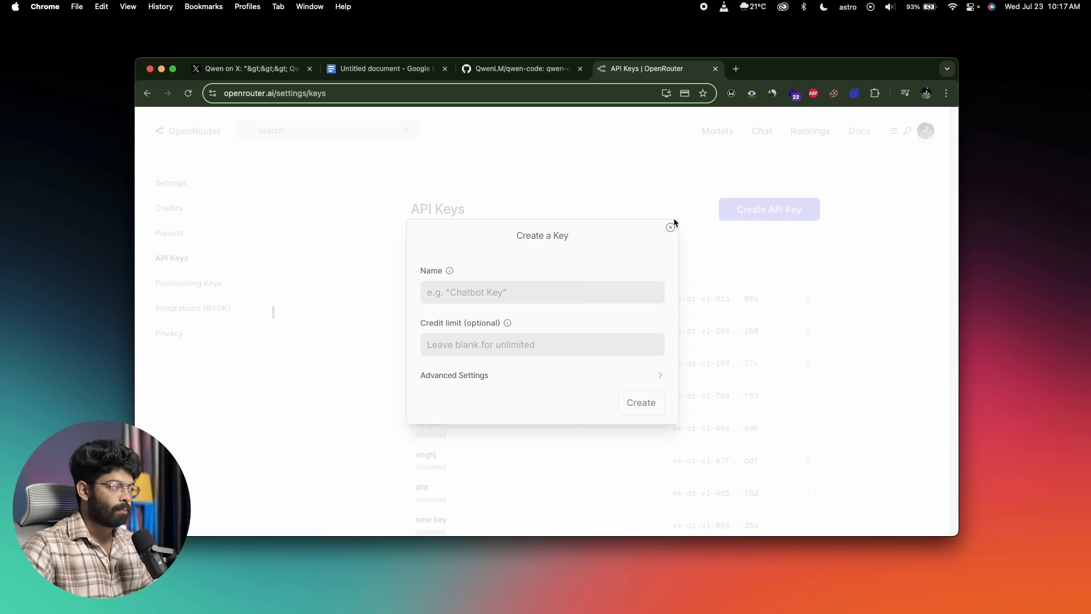
click(669, 227)
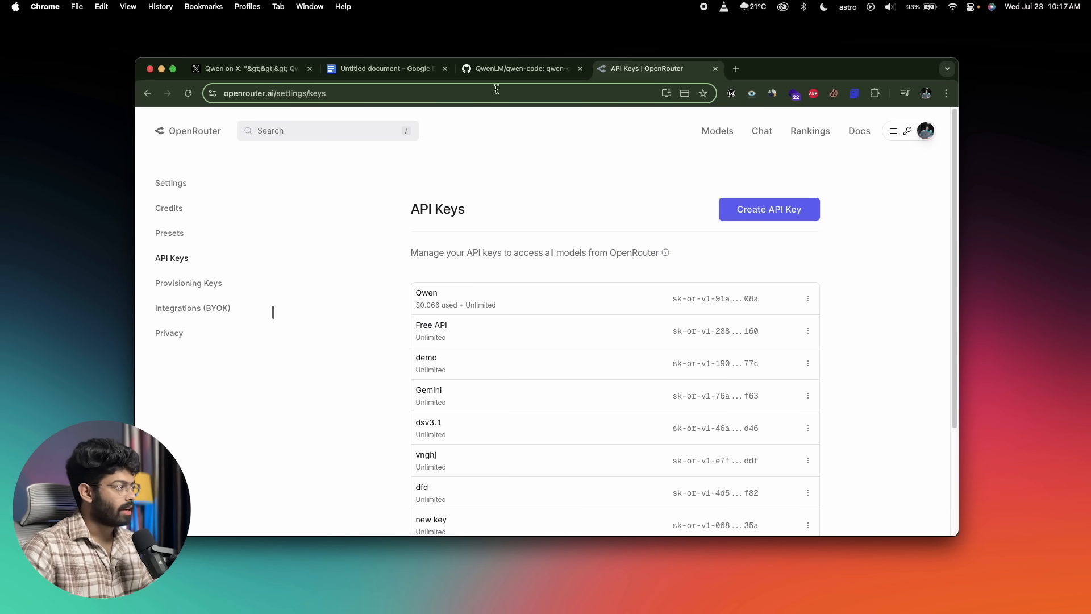
Check the doc's base URL and qwen/qwen3-coder id against OpenRouter's sample, then select the exports
click(384, 68)
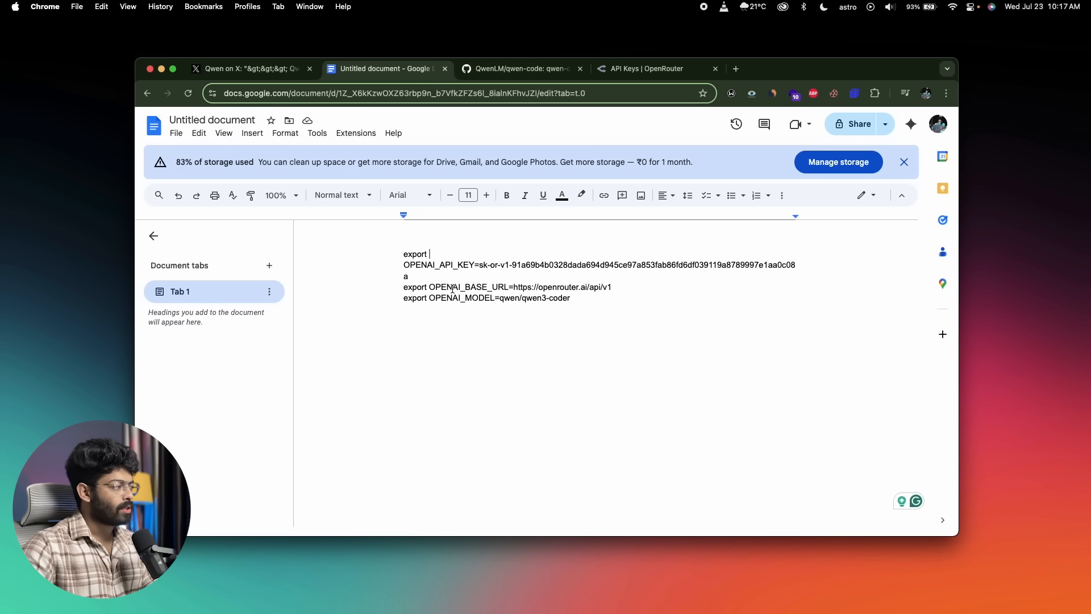
click(654, 68)
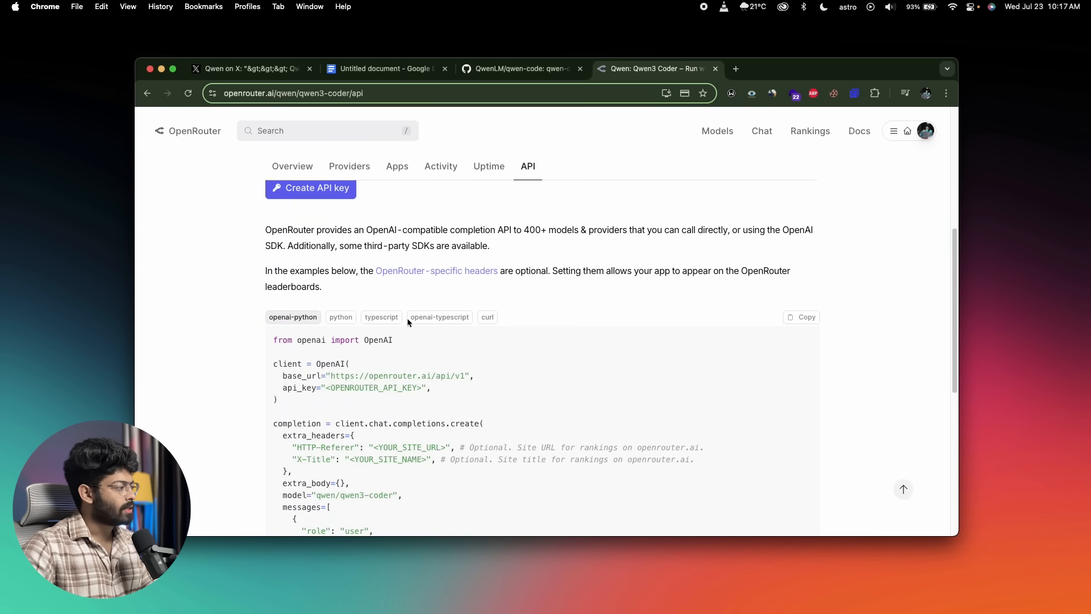
scroll(down, 3)
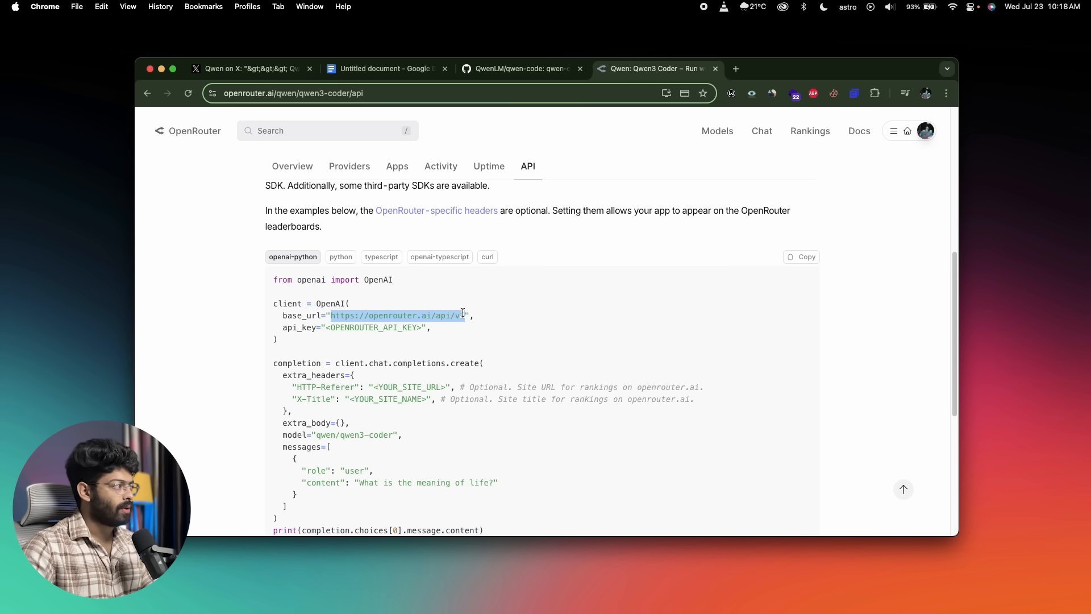
click(387, 68)
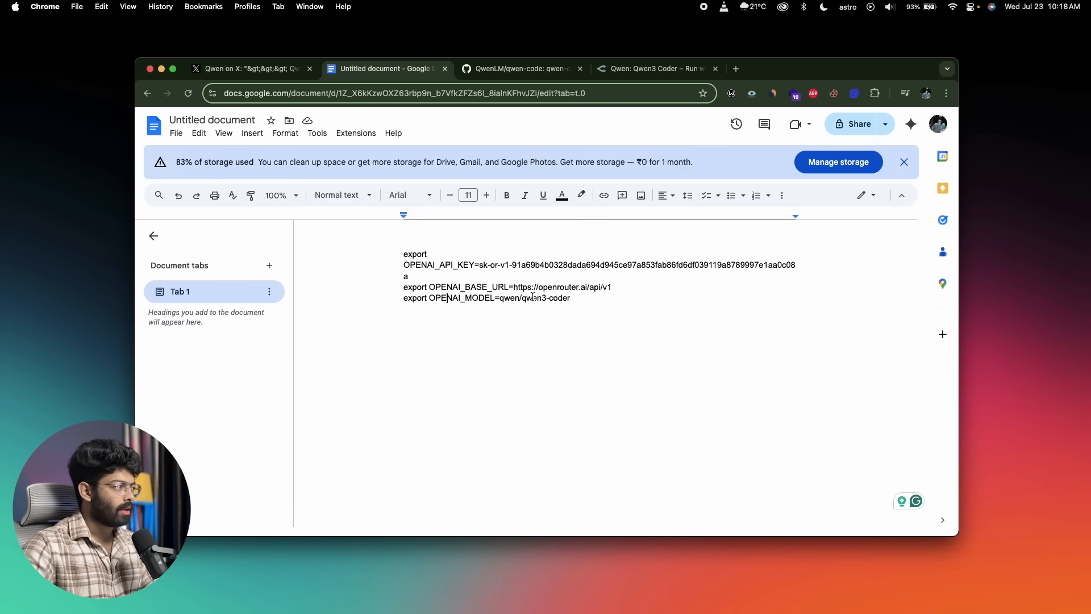
click(652, 68)
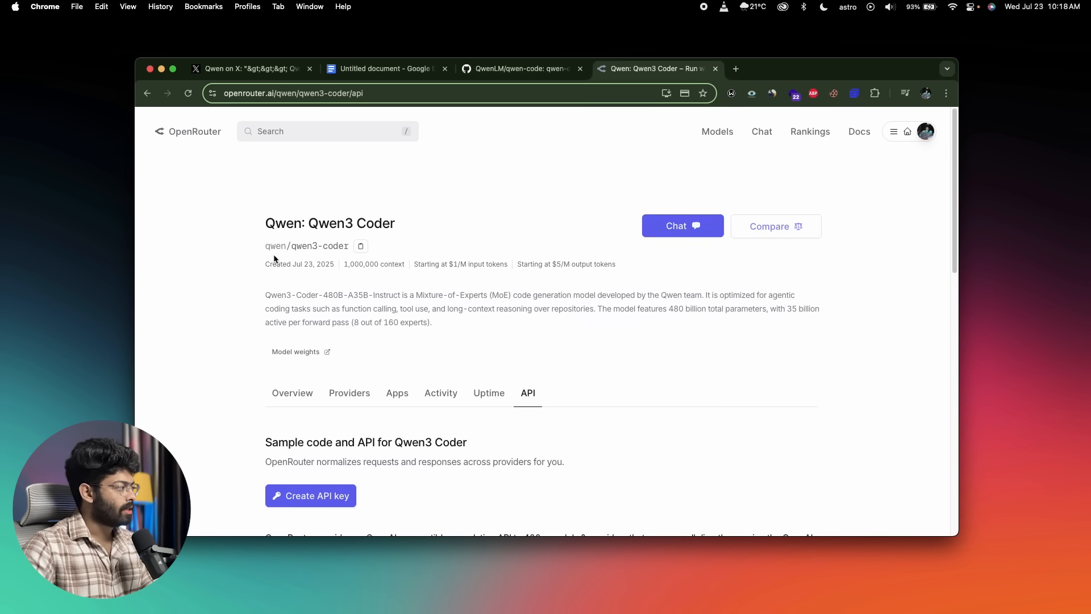
click(384, 68)
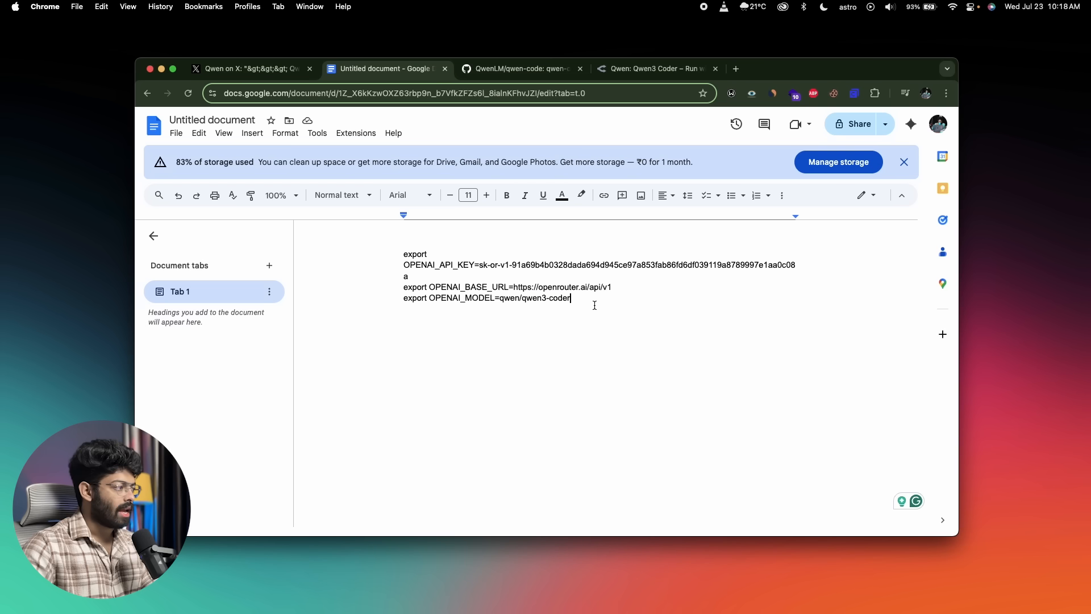
drag(404, 255, 570, 298)
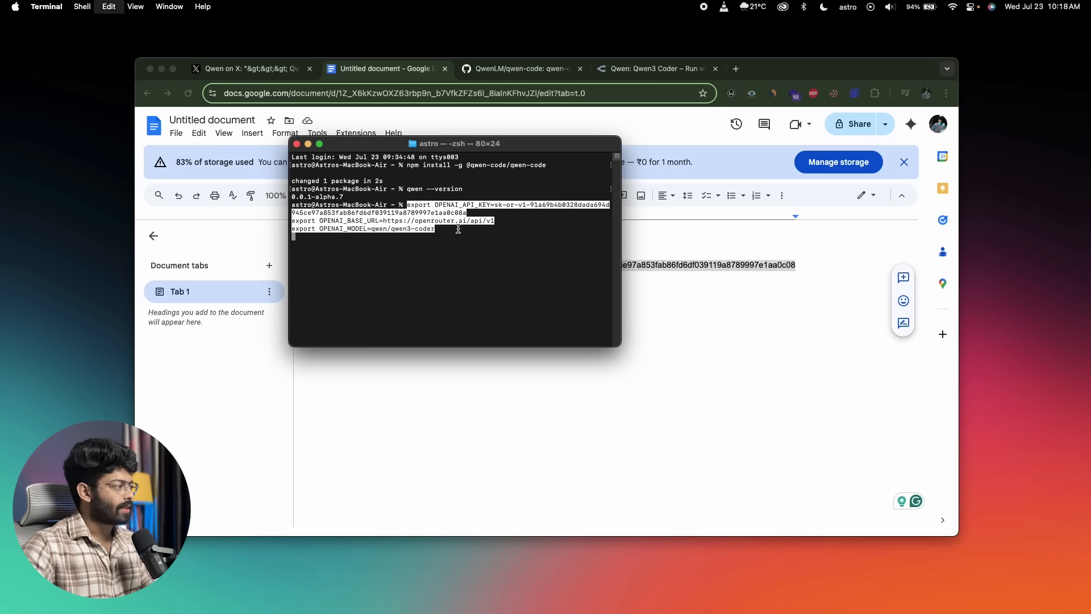
Run the pasted OpenRouter exports, test-launch qwen, and change into the Desktop/qwen folder
key(enter)
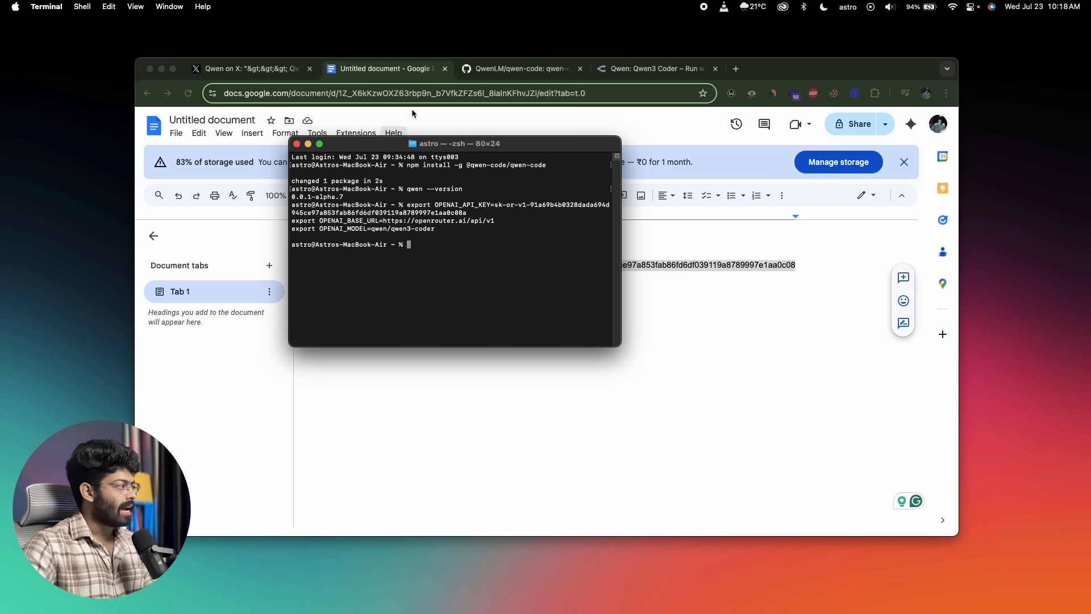
text(q)
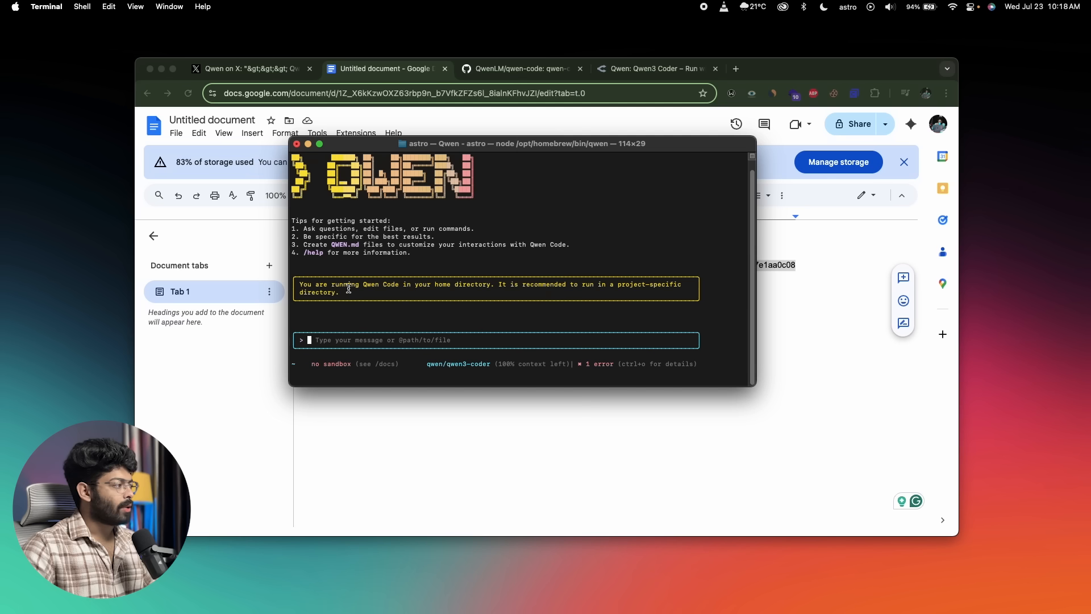
mouse_move(459, 288)
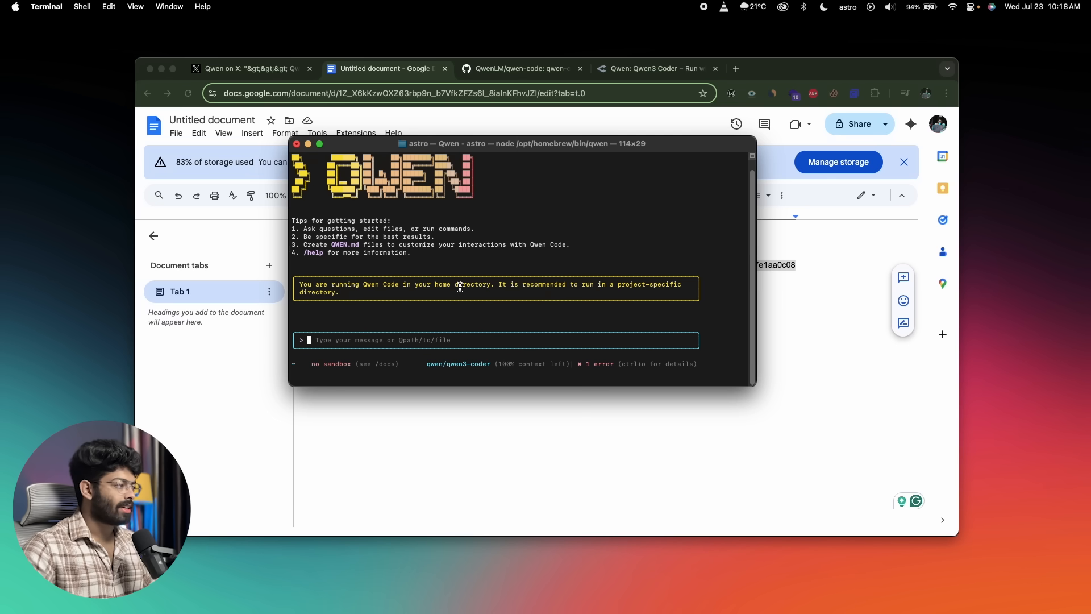
mouse_move(584, 286)
text(/quit)
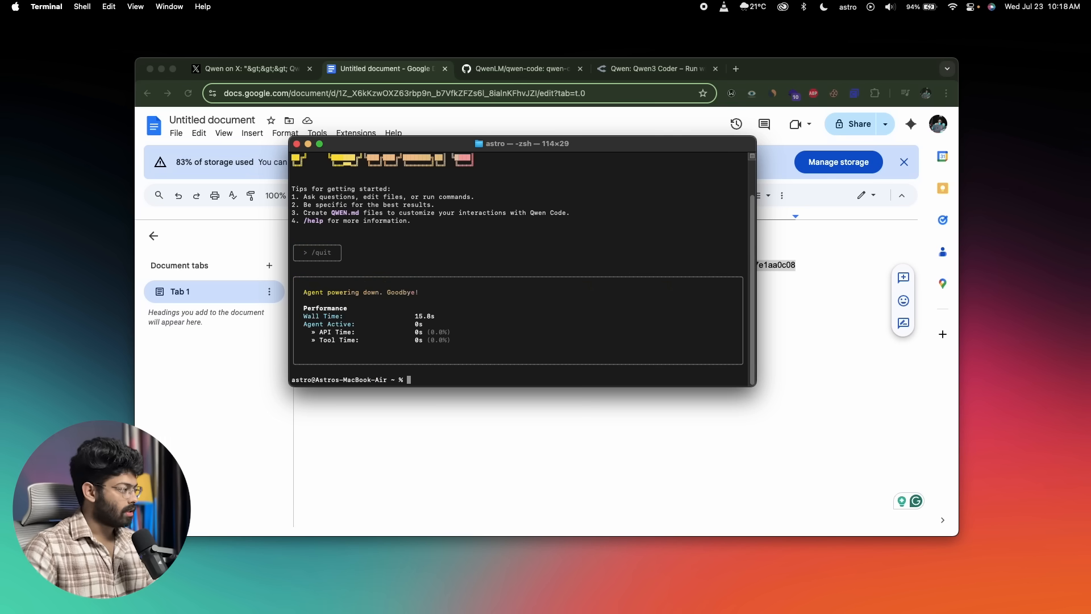
text(cd Desktop)
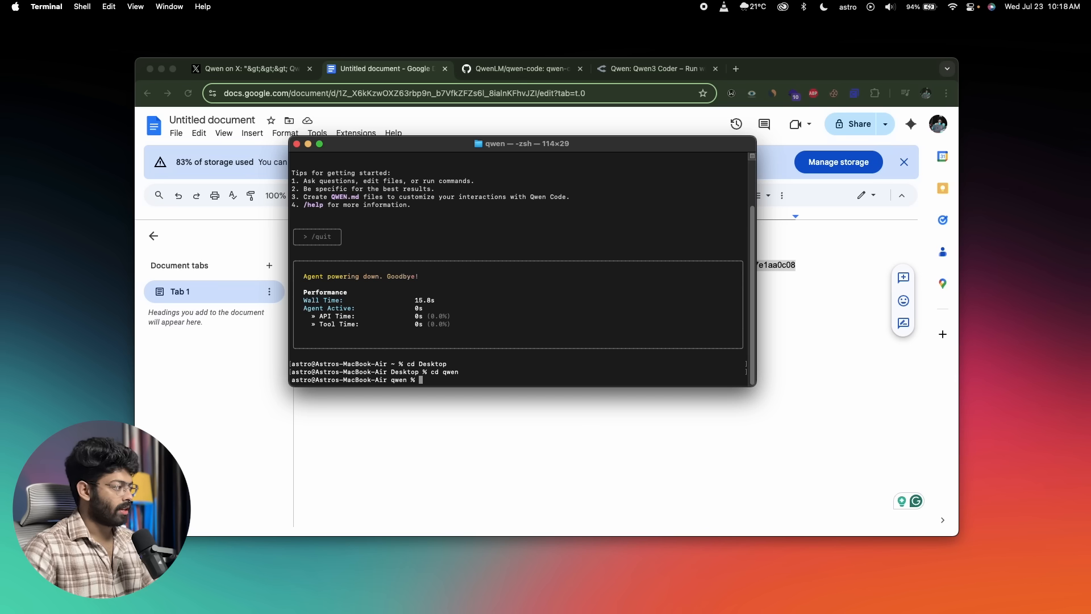
text(qwen)
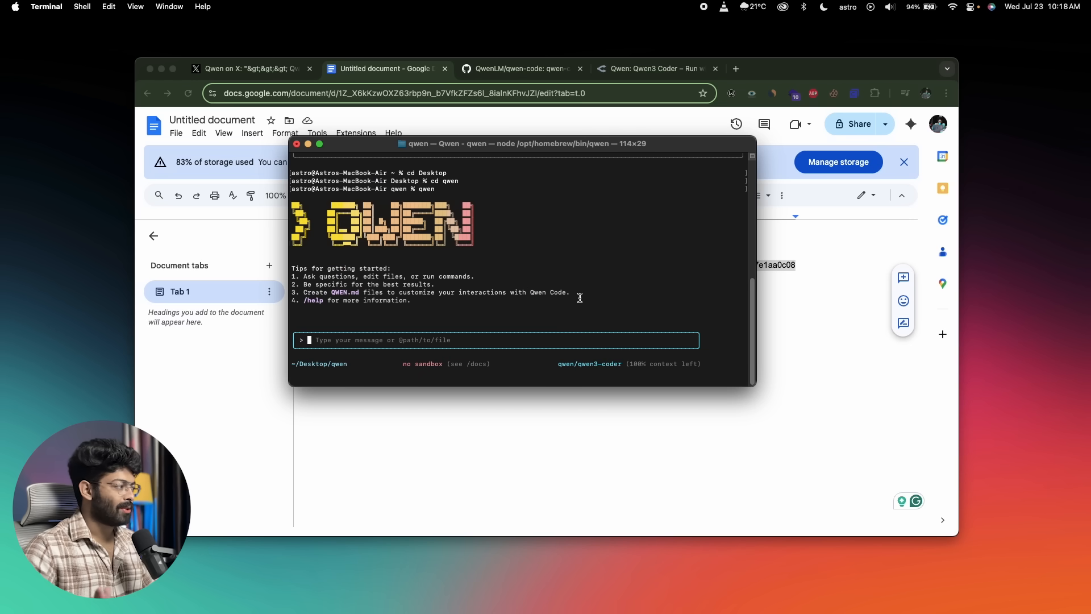
mouse_move(441, 308)
text(hi)
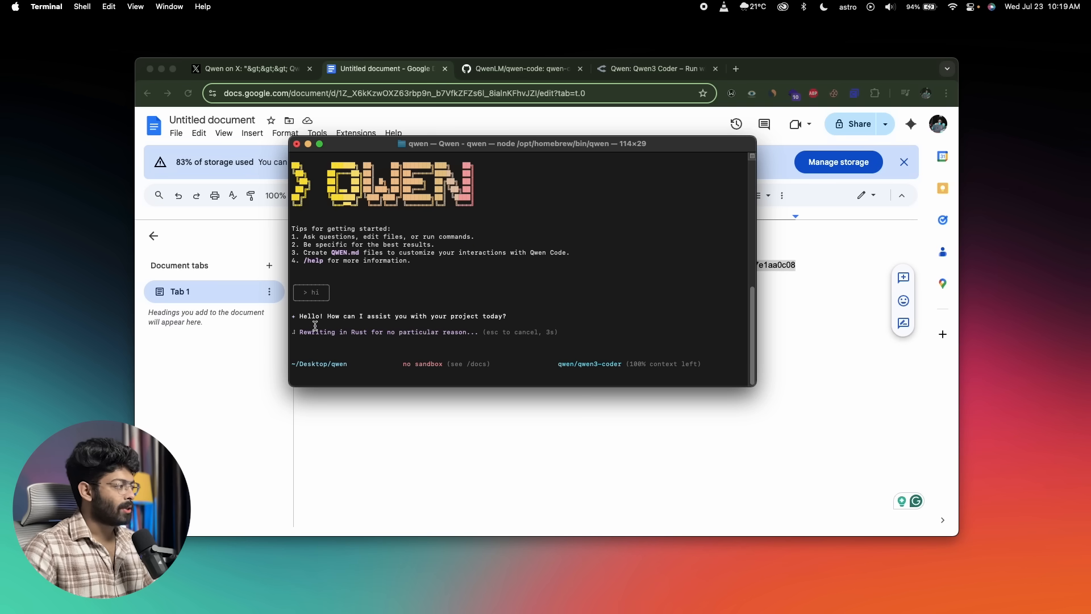
mouse_move(539, 301)
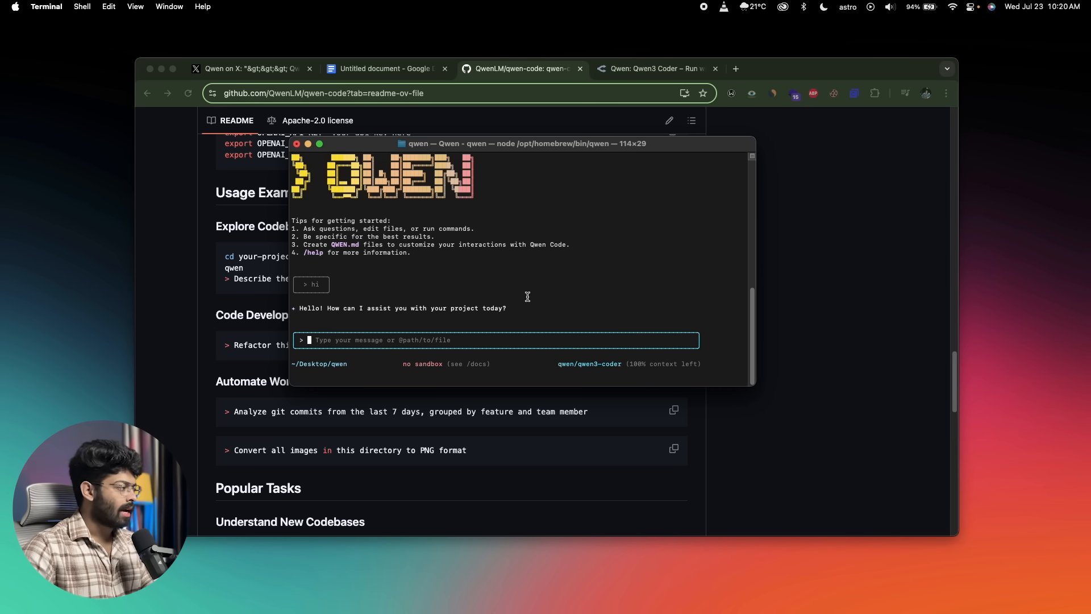
mouse_move(447, 340)
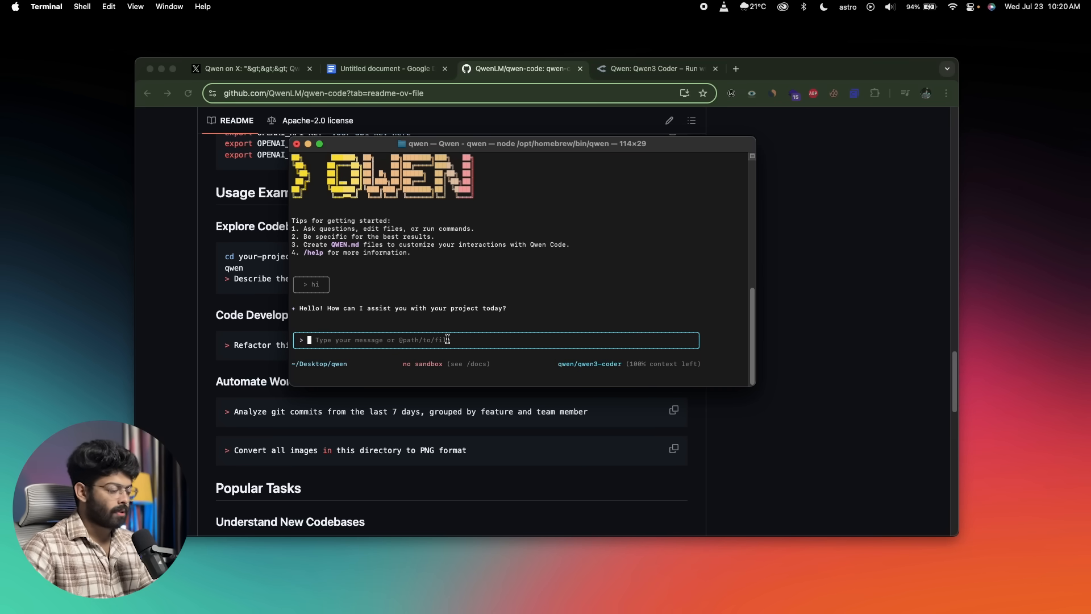
Type 'create a simple xoxo game in html... nice design and animations' at the Qwen Code prompt
text(create a simple)
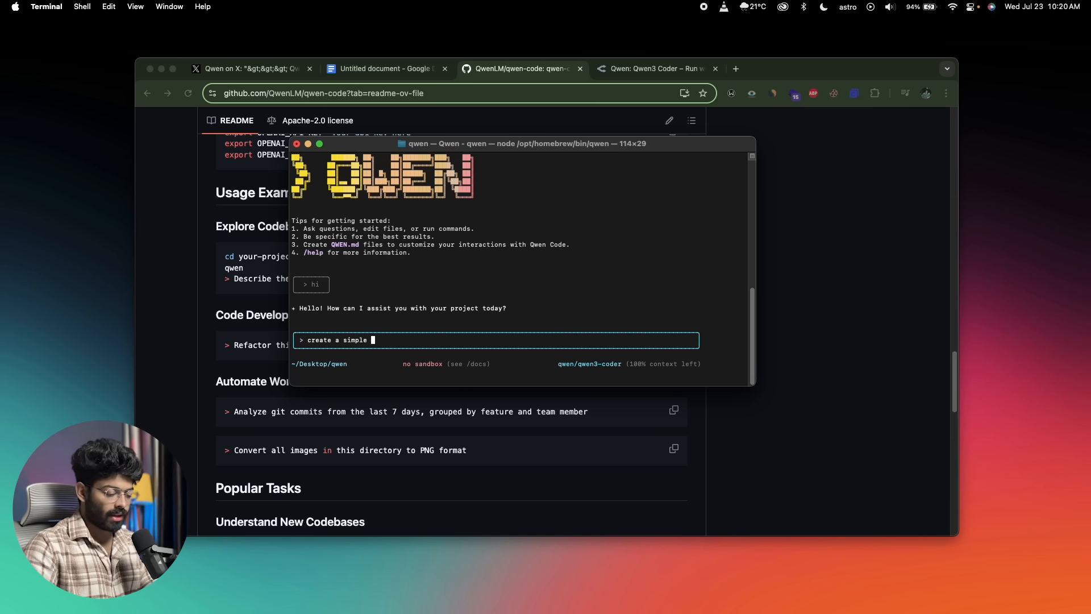
text(xoxo game in html make sure to add some a)
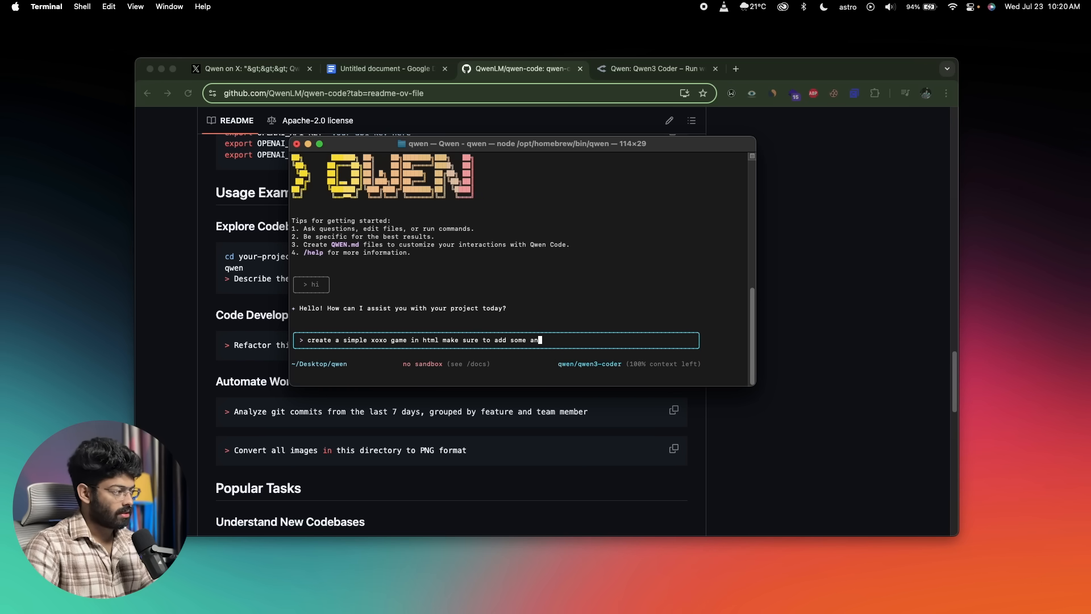
text(nice design an)
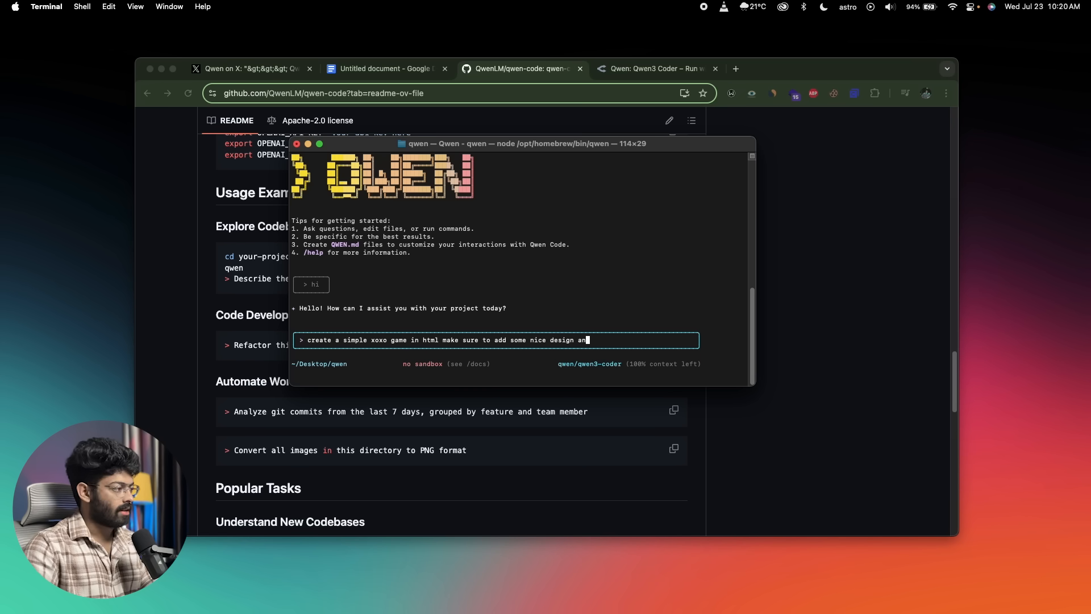
text(animati)
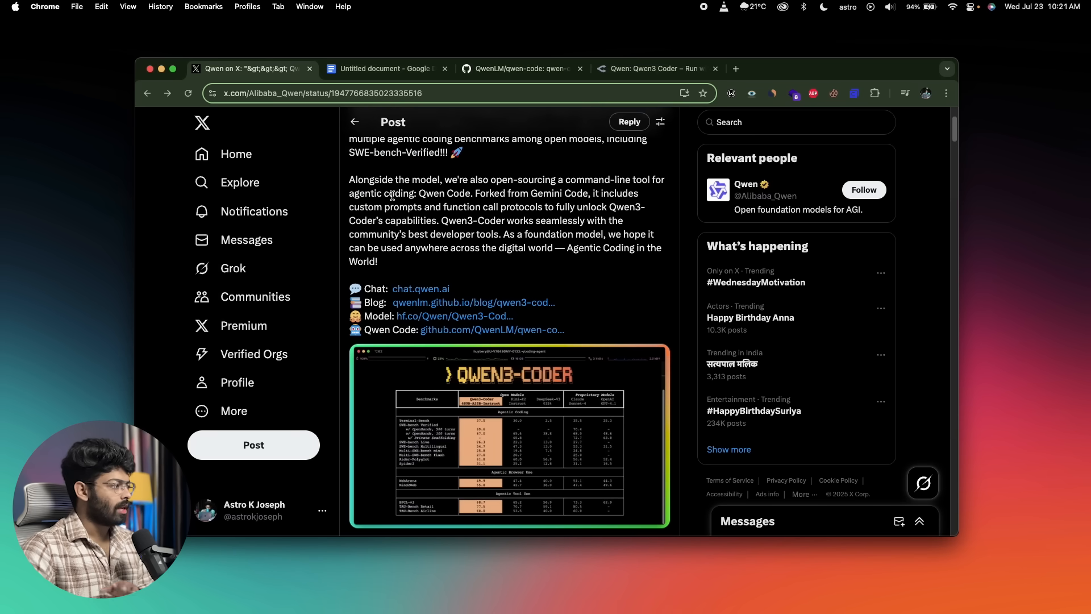
Scroll through X's Qwen3-Coder post to read the Qwen Code paragraph and links
scroll(up, 3)
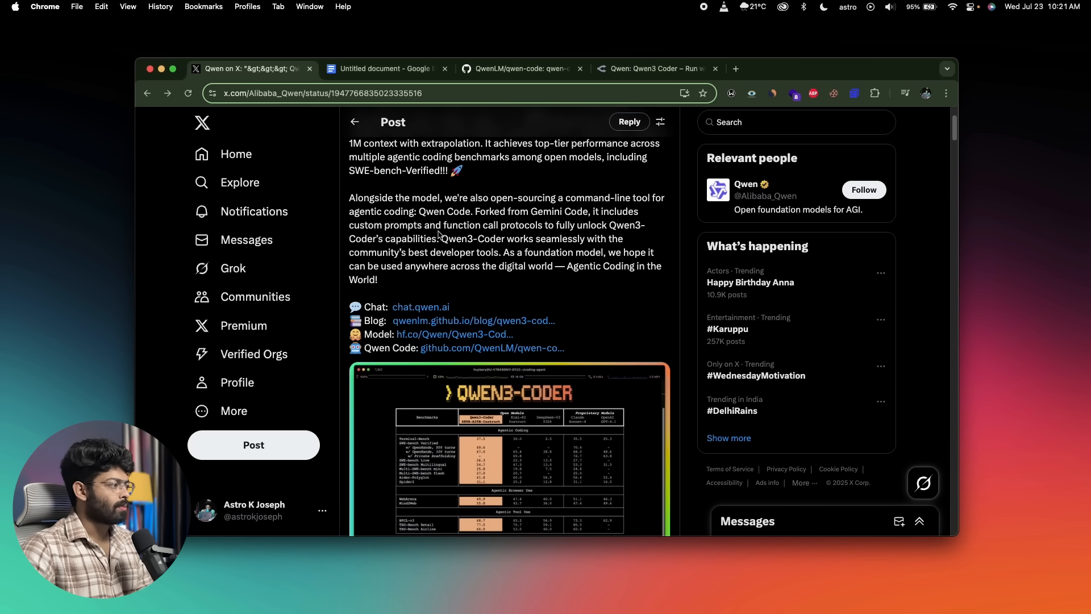
mouse_move(583, 229)
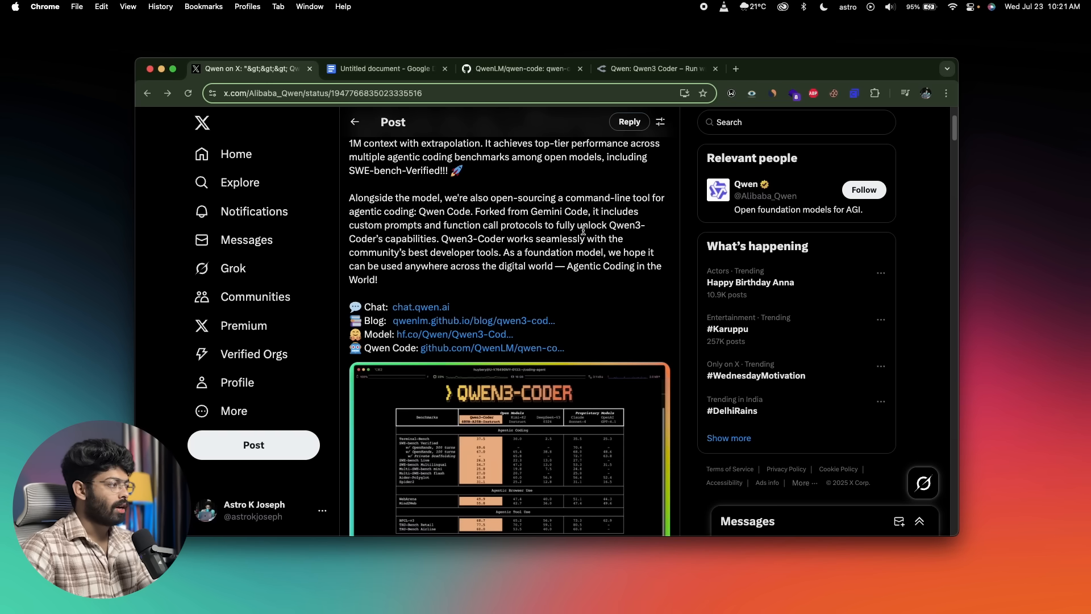
mouse_move(480, 244)
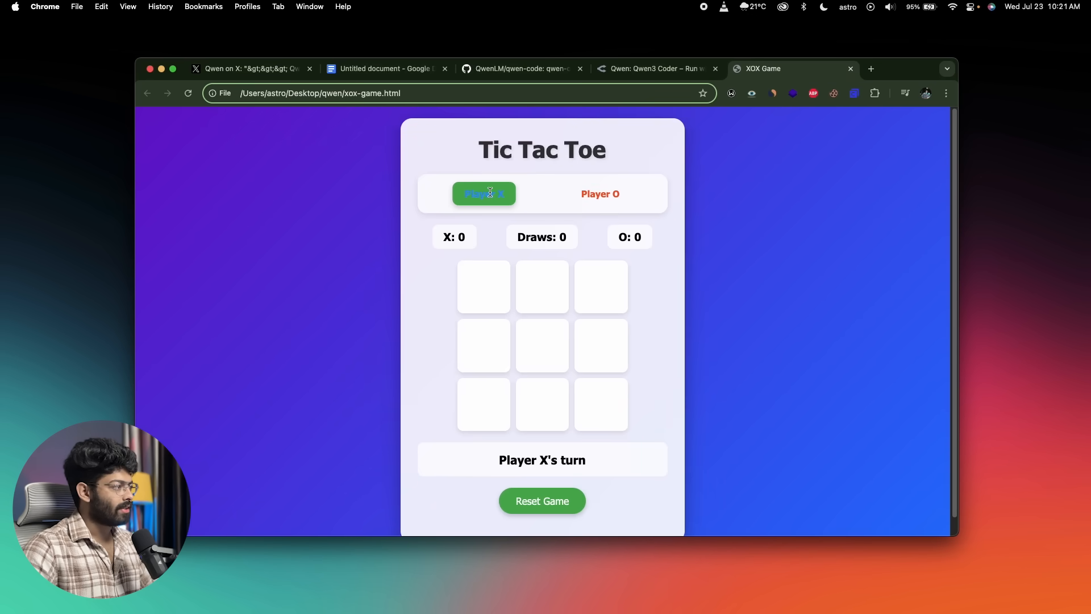
Place X and O moves in the generated Tic Tac Toe game until X wins
click(542, 287)
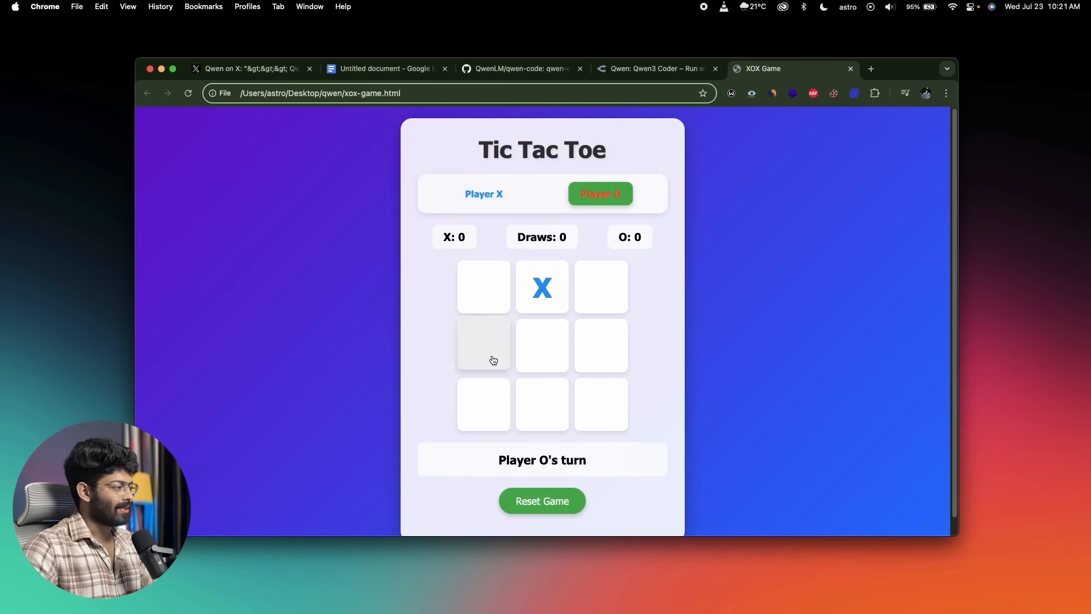
click(541, 404)
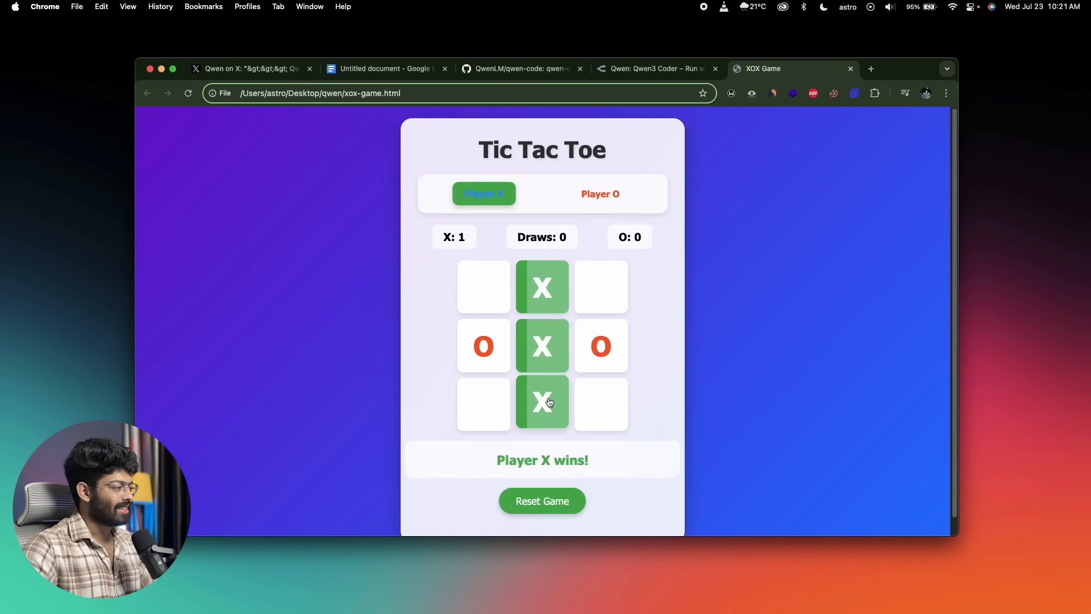
click(542, 500)
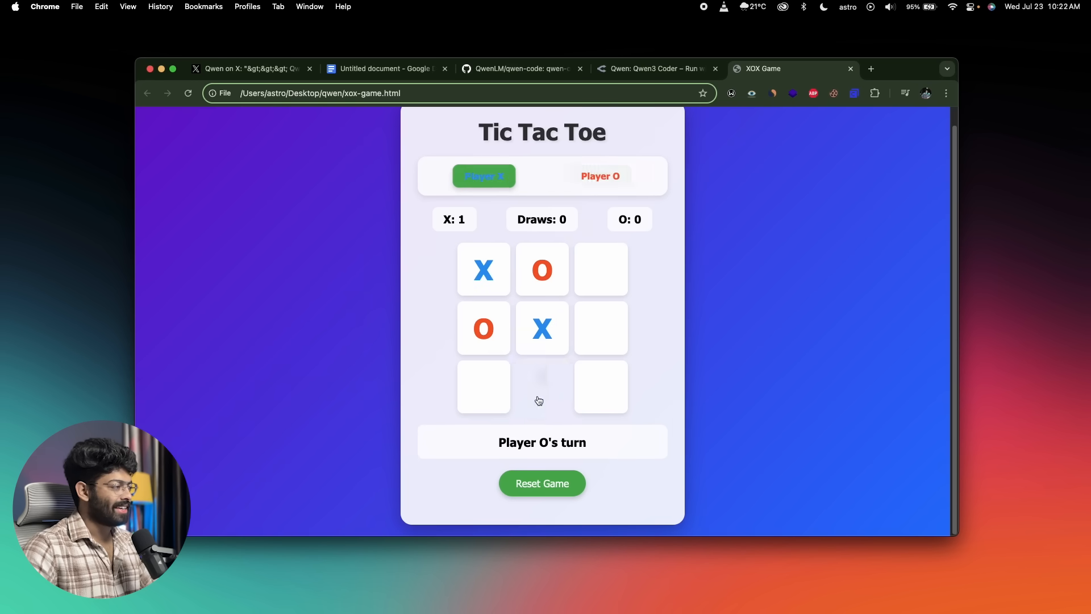
click(542, 483)
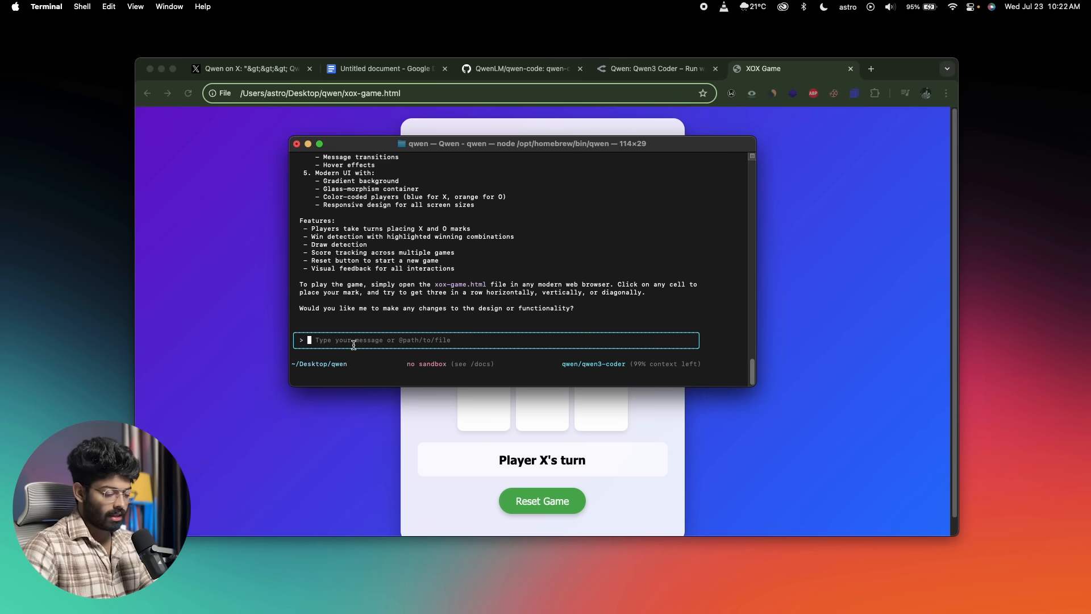
Ask Qwen Code for a web agency landing page with sleek design, nice UI and animations
text(can you create)
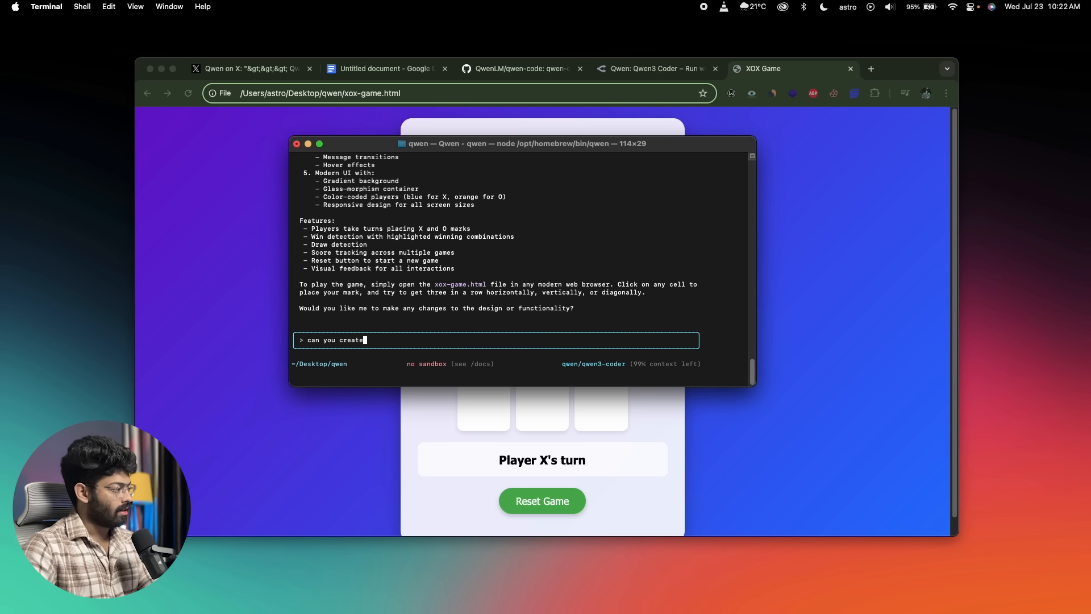
text(a nice)
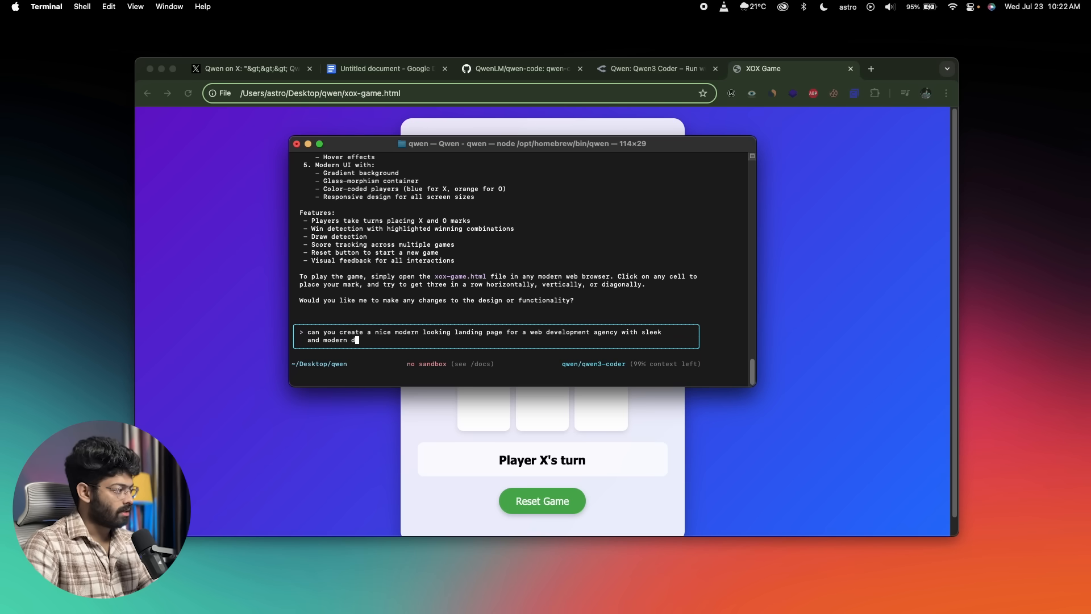
text(esign and nice)
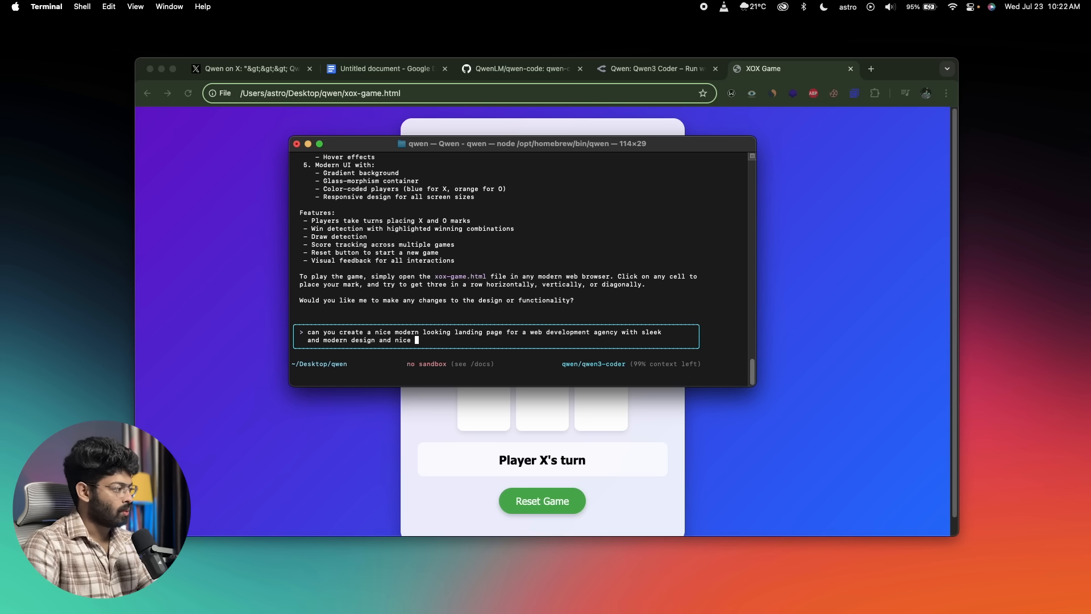
text(UI along with)
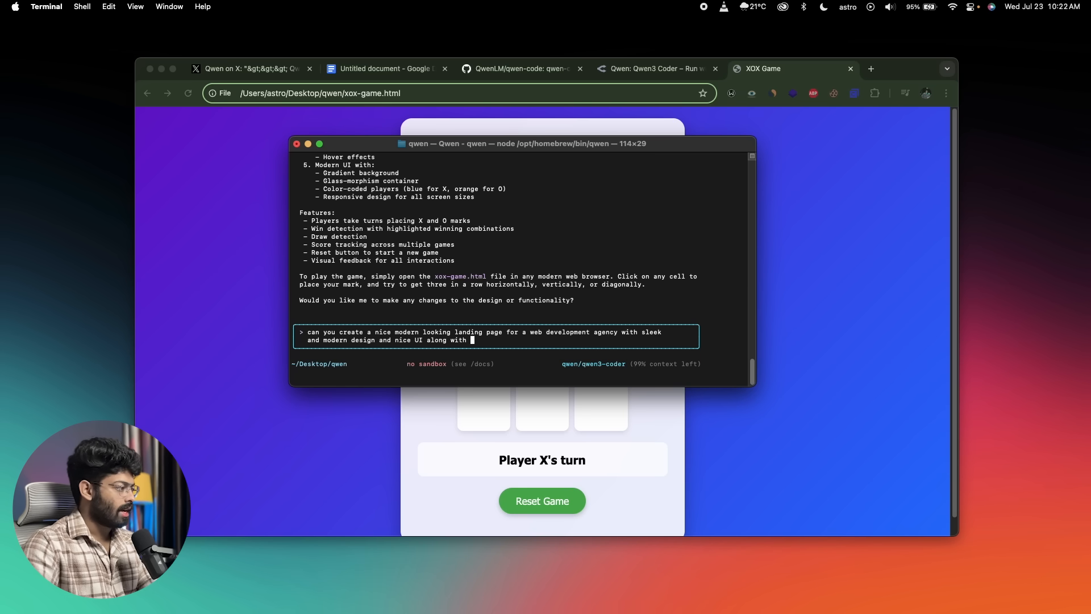
text(animati)
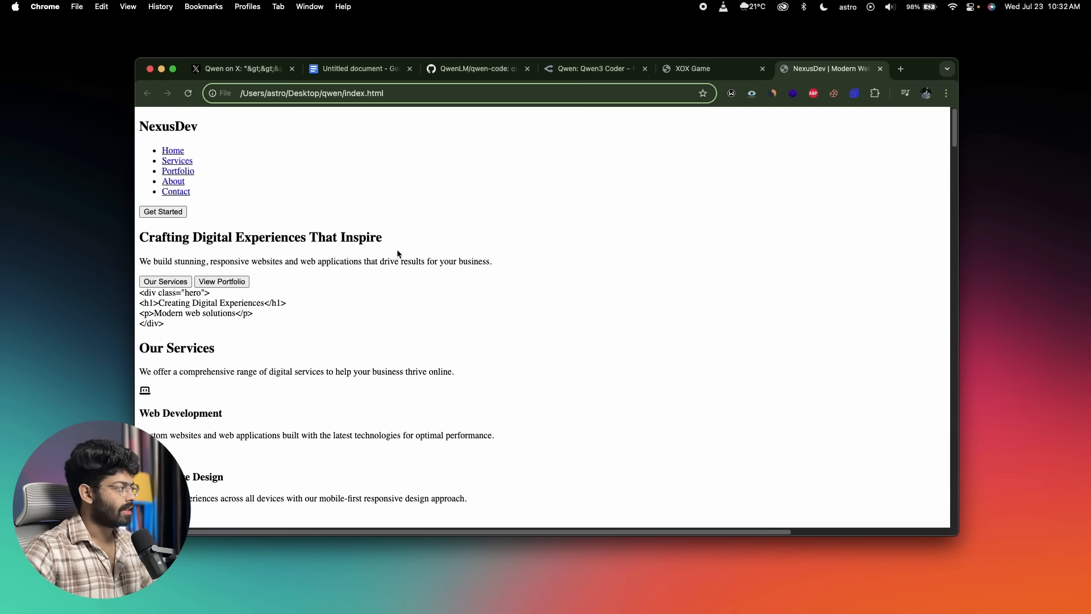
Scroll down the unstyled NexusDev index.html page in Chrome
scroll(down, 3)
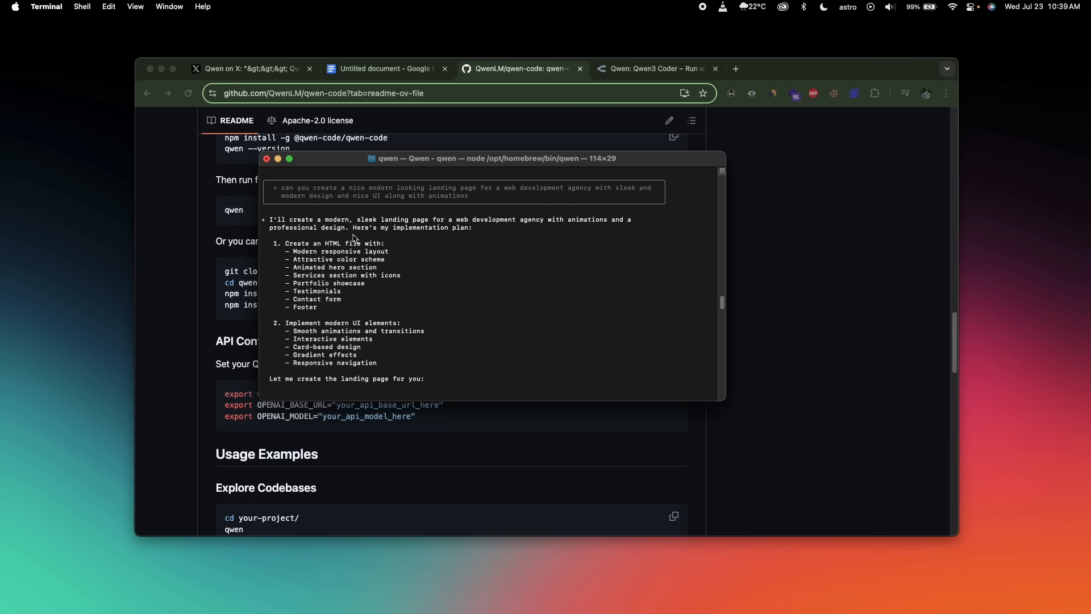
Cancel the HTML run and request 'create the js file for the landing page'
text(/quit)
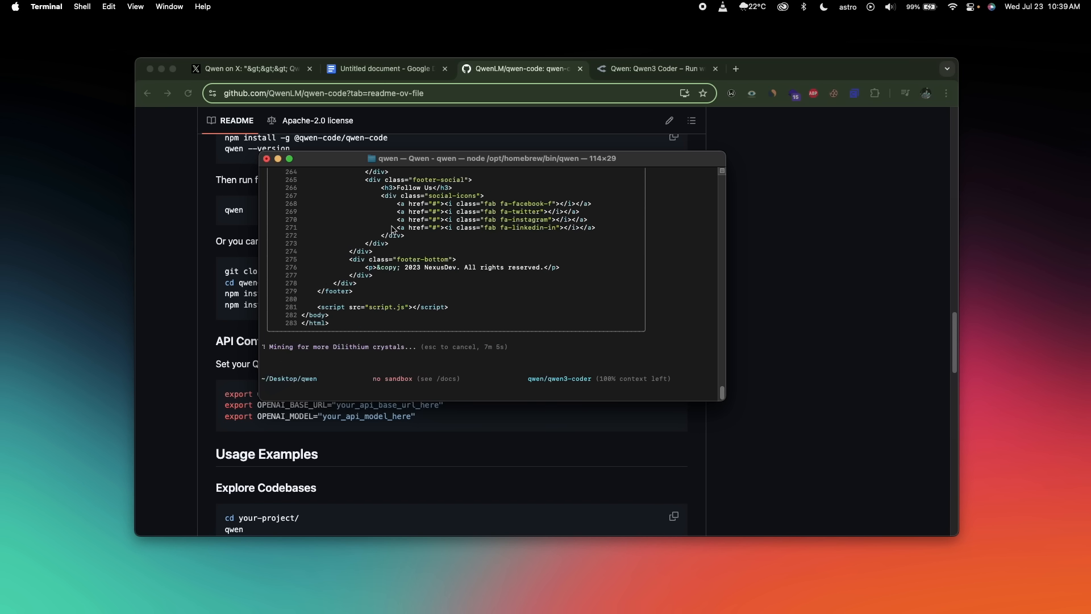
mouse_move(411, 336)
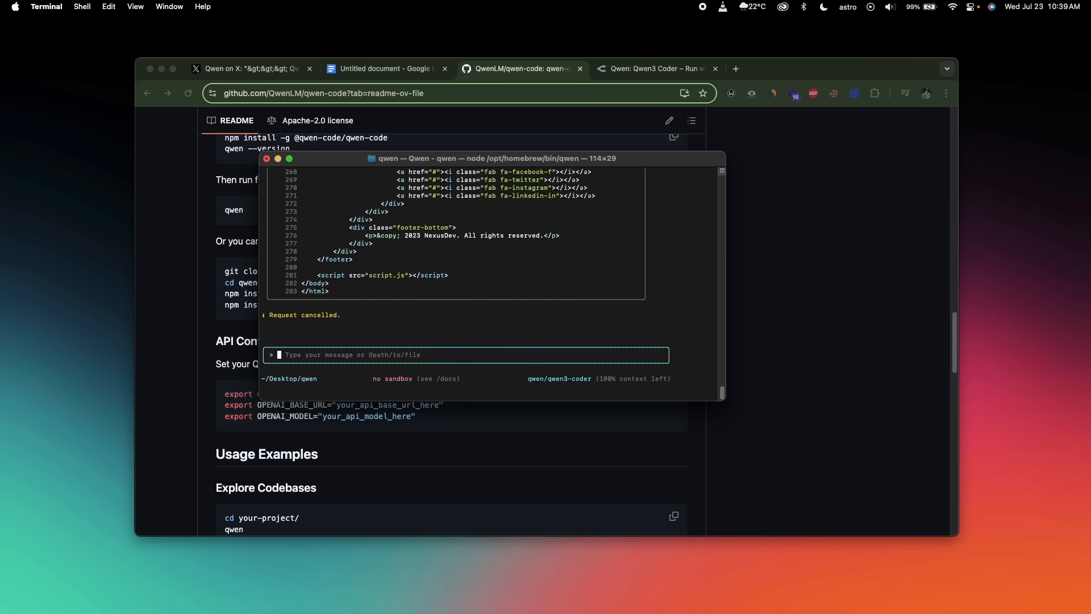
text(ca)
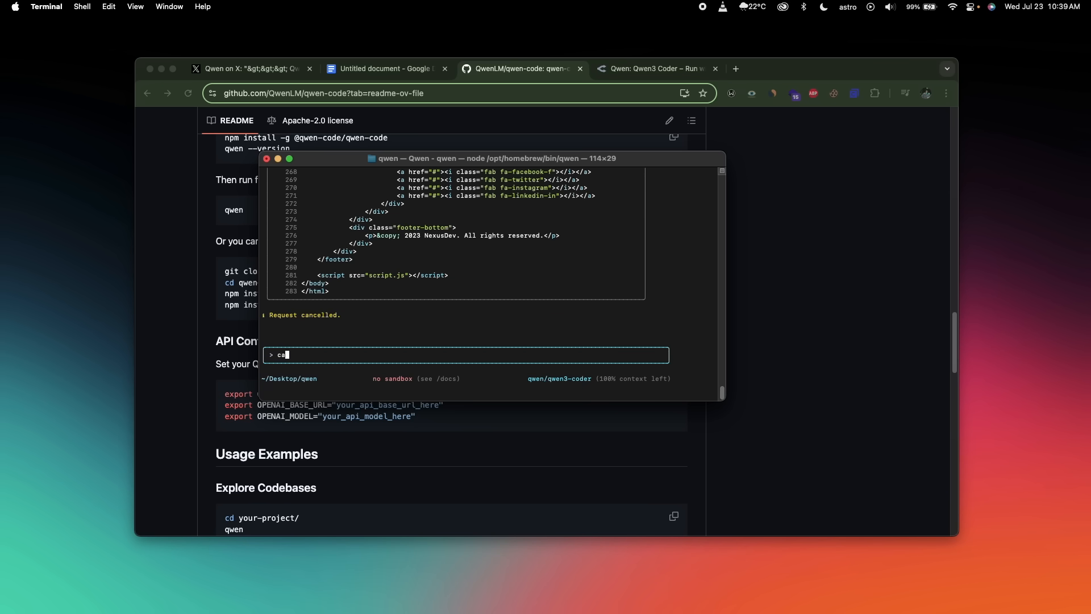
text(create the js file for the)
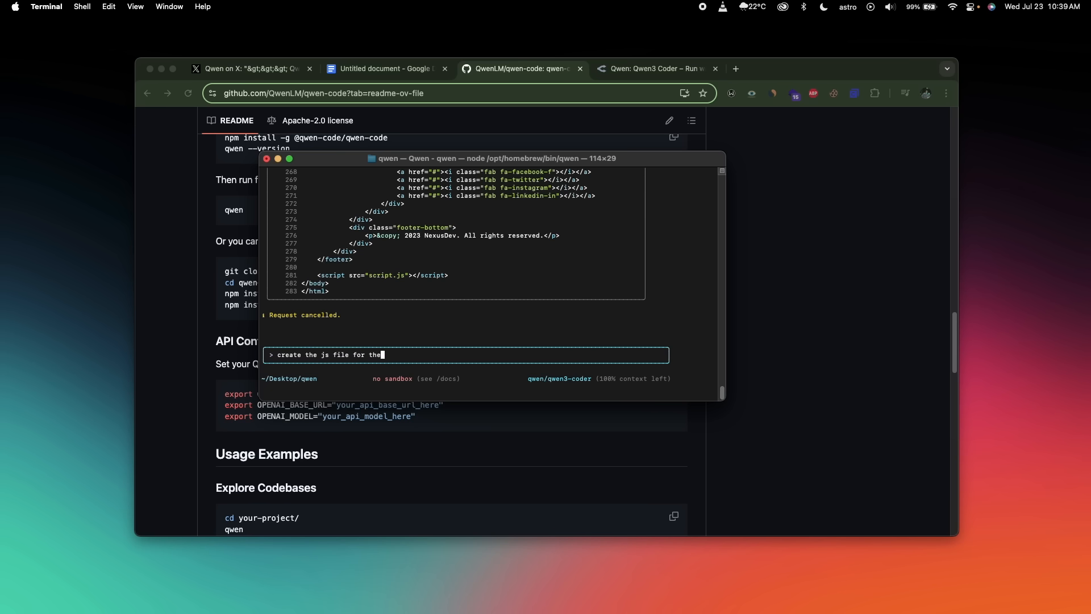
text(landing page)
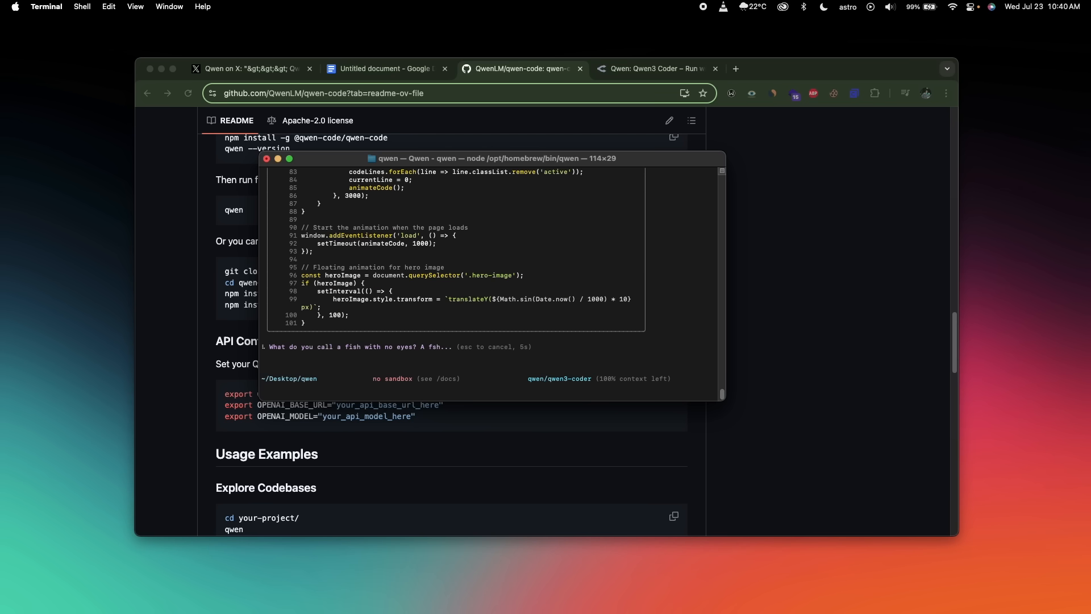
mouse_move(825, 173)
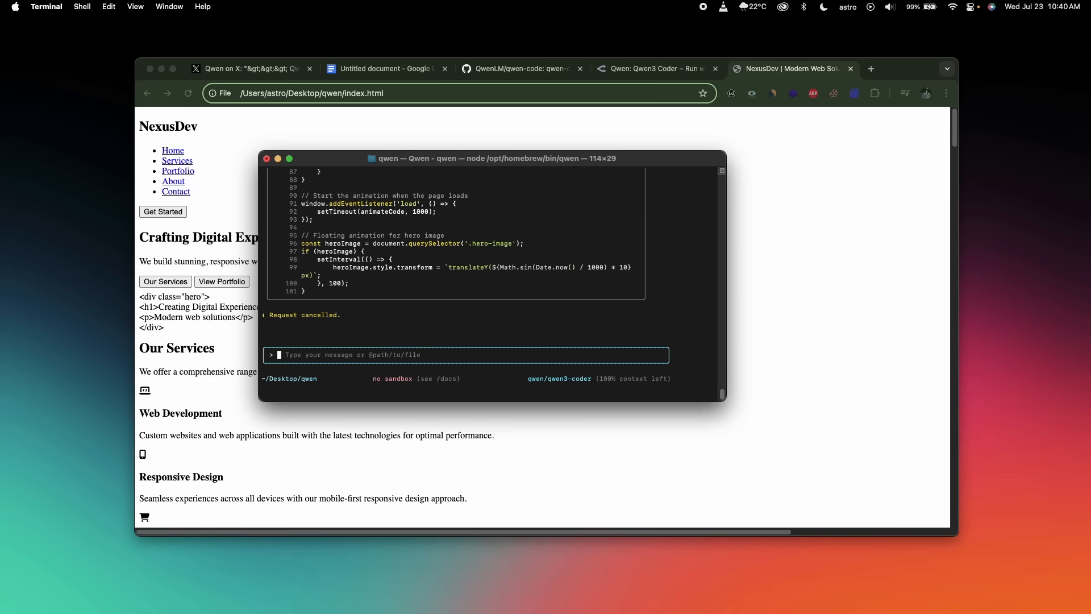
Tell Qwen 'the landing page index.html file does not have any styling'
text(the landing page index.html file does not have a)
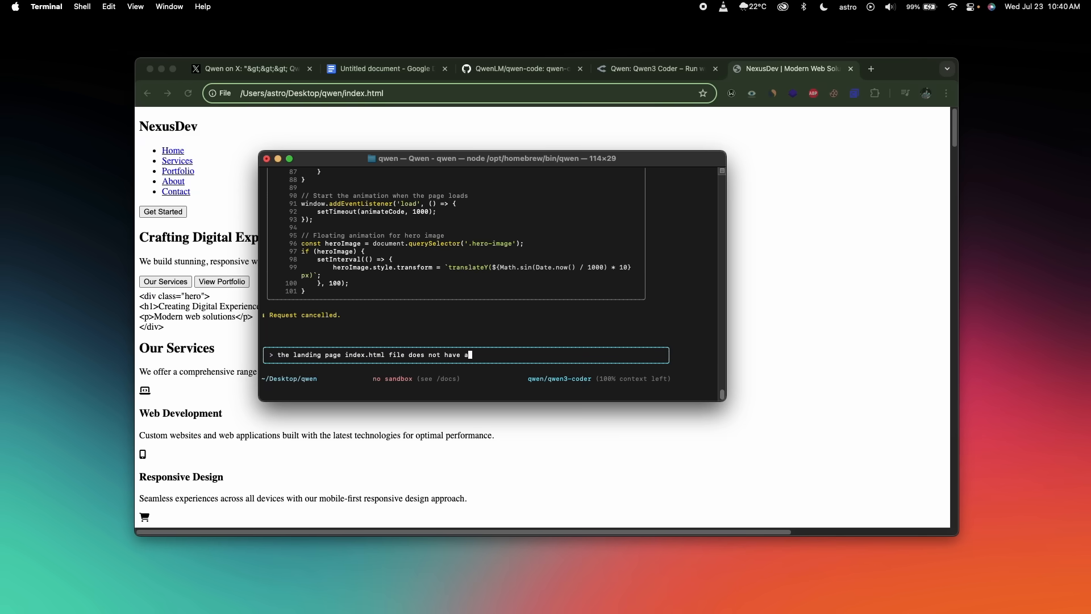
text(ny styling)
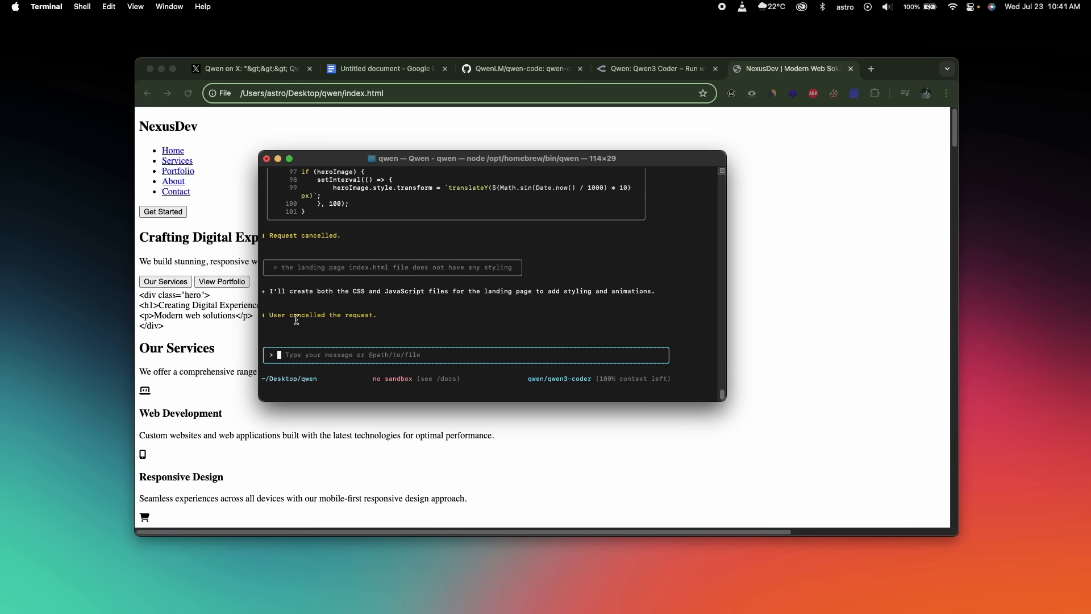
text(the landing page index.html file does not have any styling)
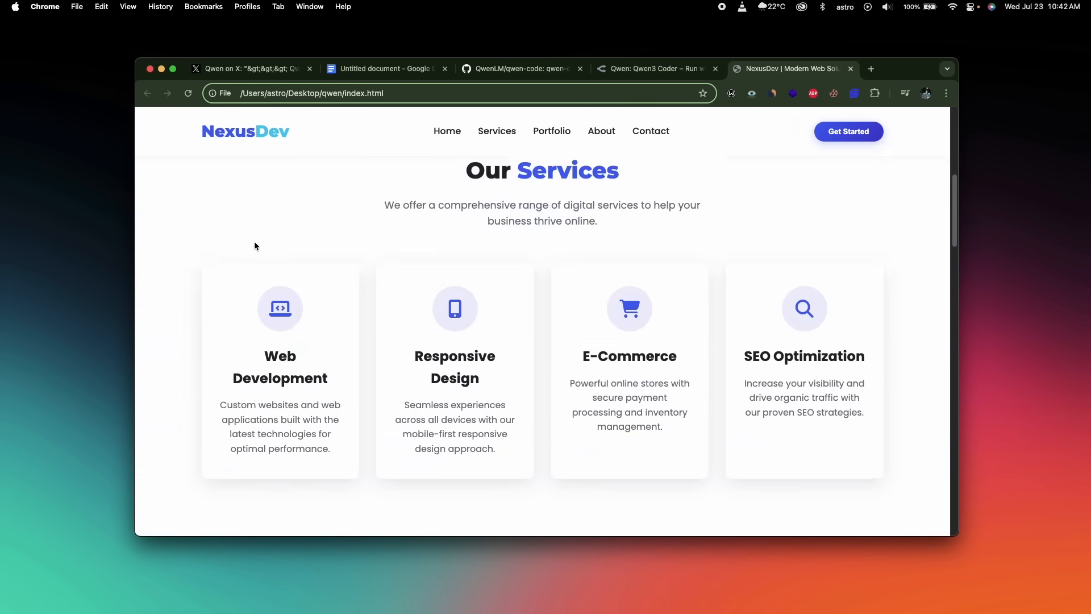
scroll(down, 3)
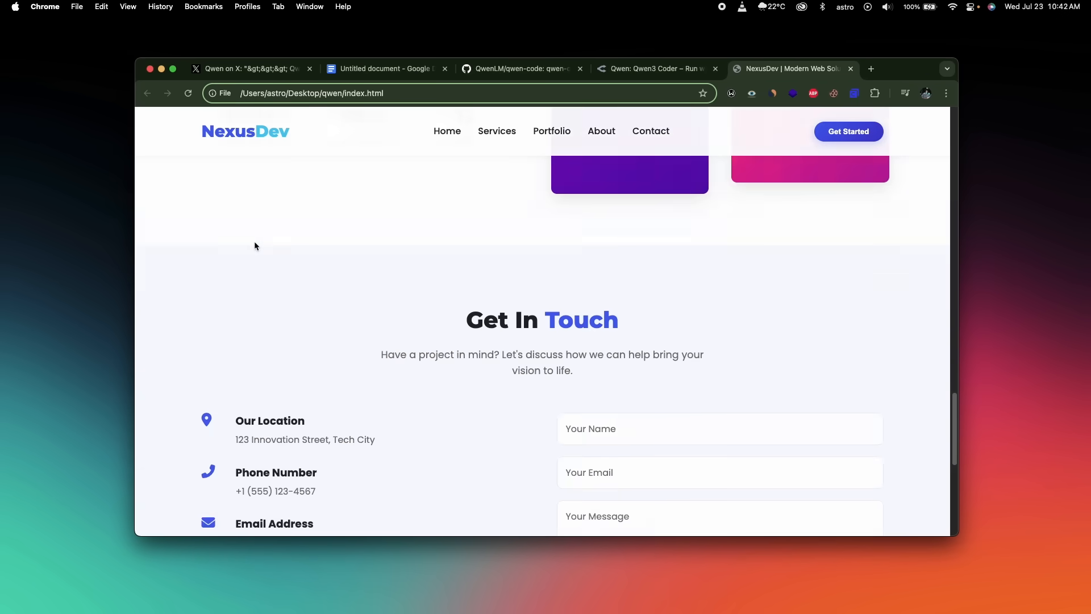
scroll(up, 3)
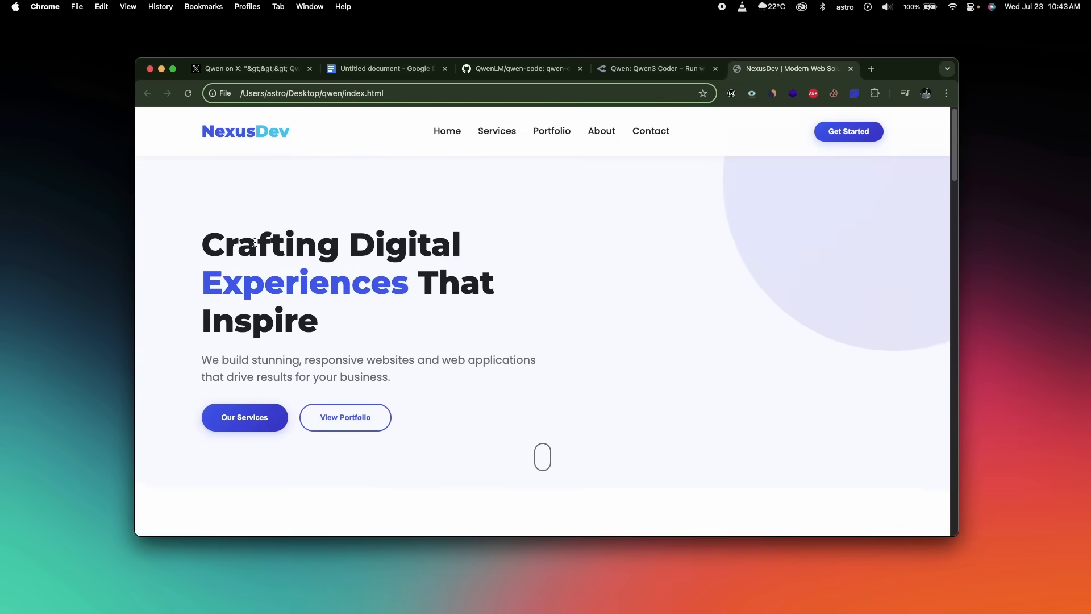
scroll(down, 3)
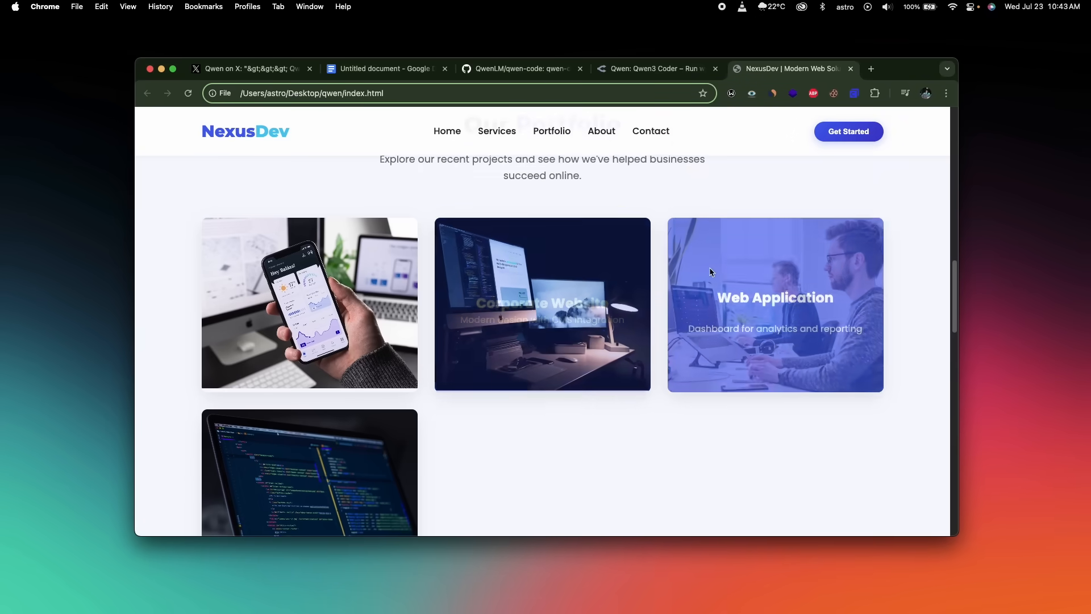
scroll(down, 3)
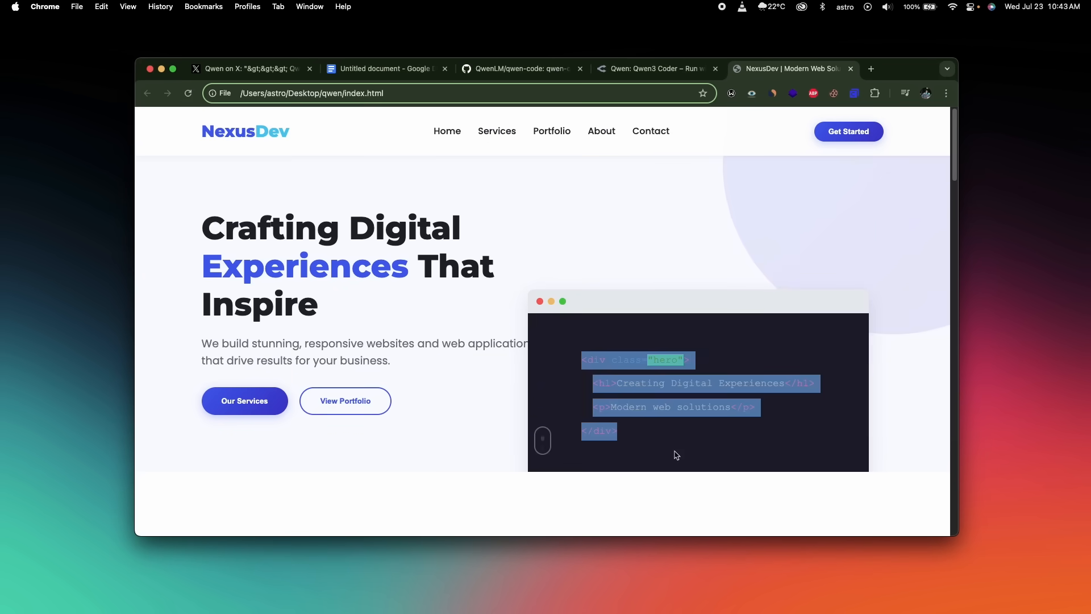
scroll(down, 3)
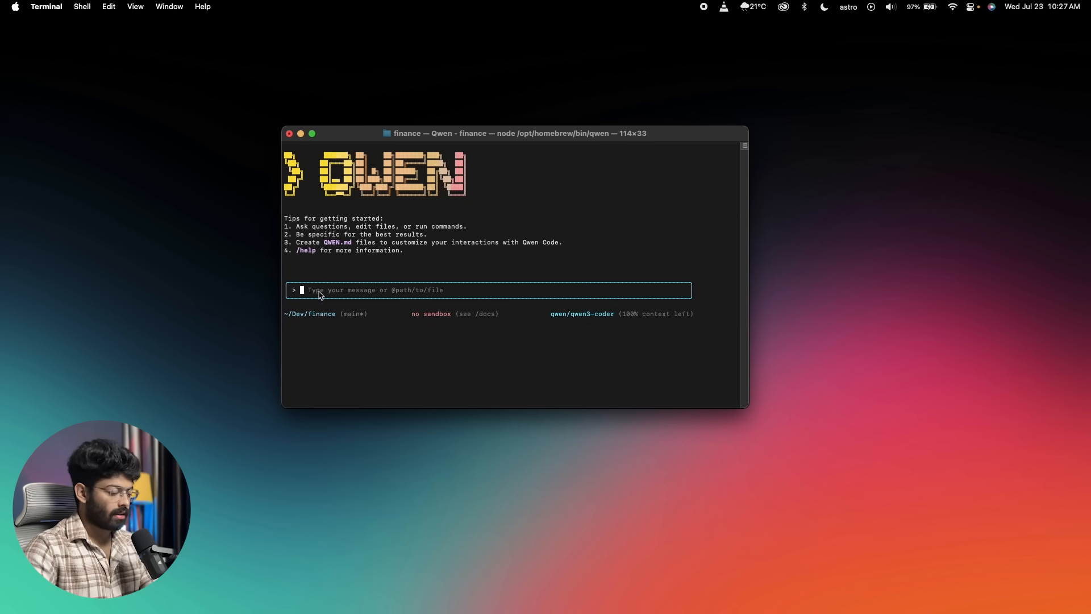
Ask Qwen to go through all the finance project code and explain its architecture
text(can you please go through all the code in this project and explain about it and)
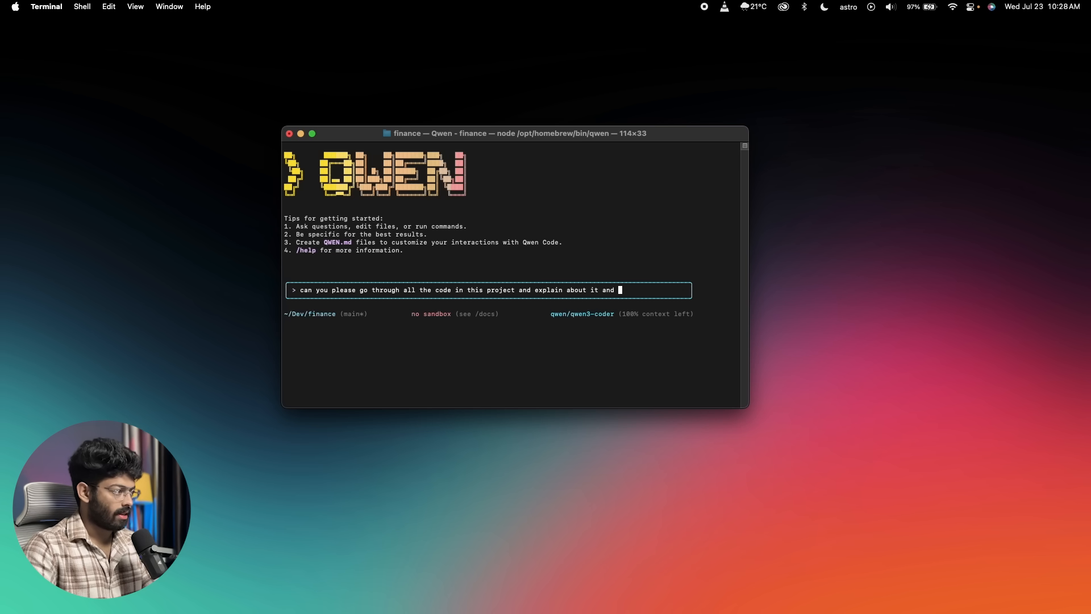
text(its archite)
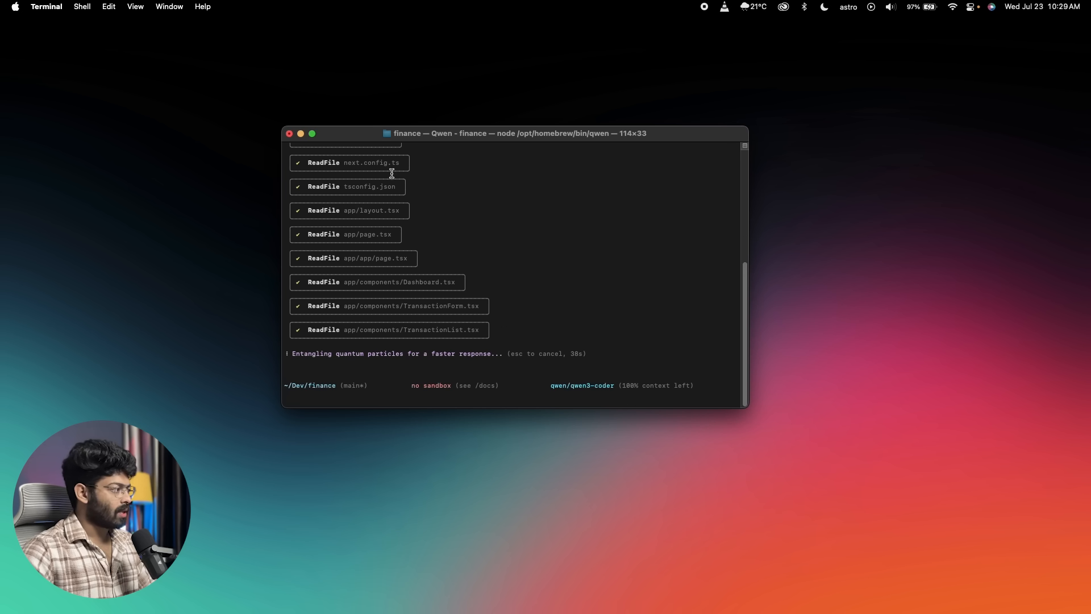
scroll(down, 3)
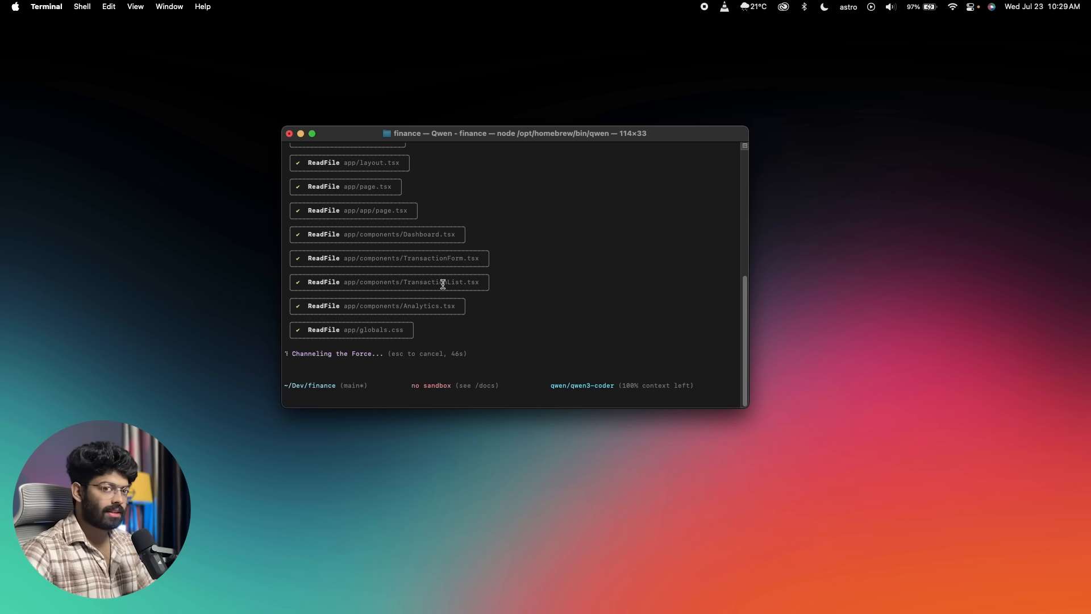
scroll(down, 3)
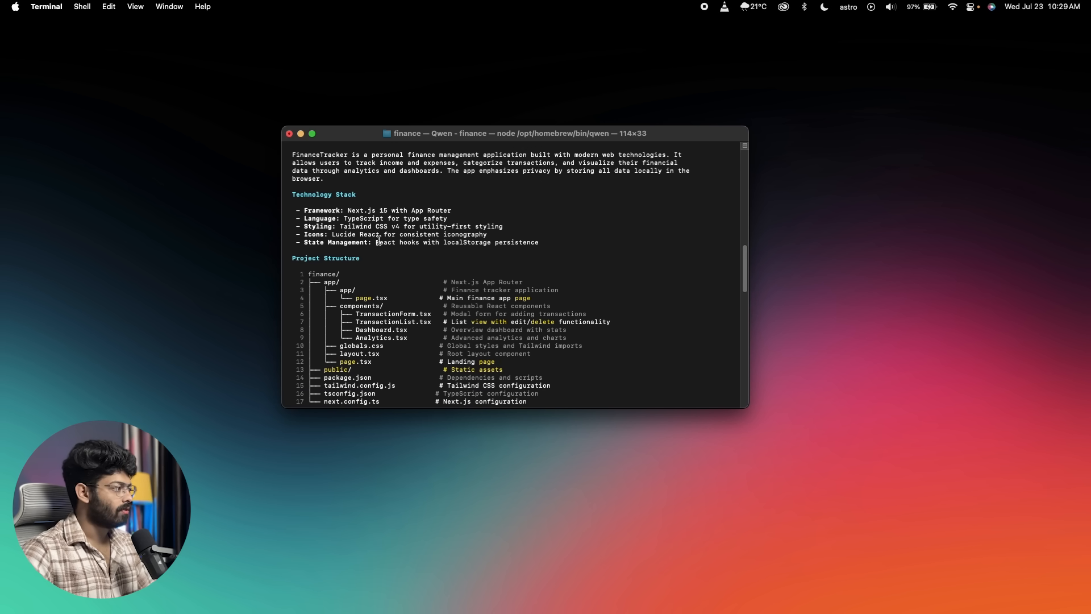
Scroll through the FinanceTracker explanation down to its roadmap and architecture summary
scroll(down, 3)
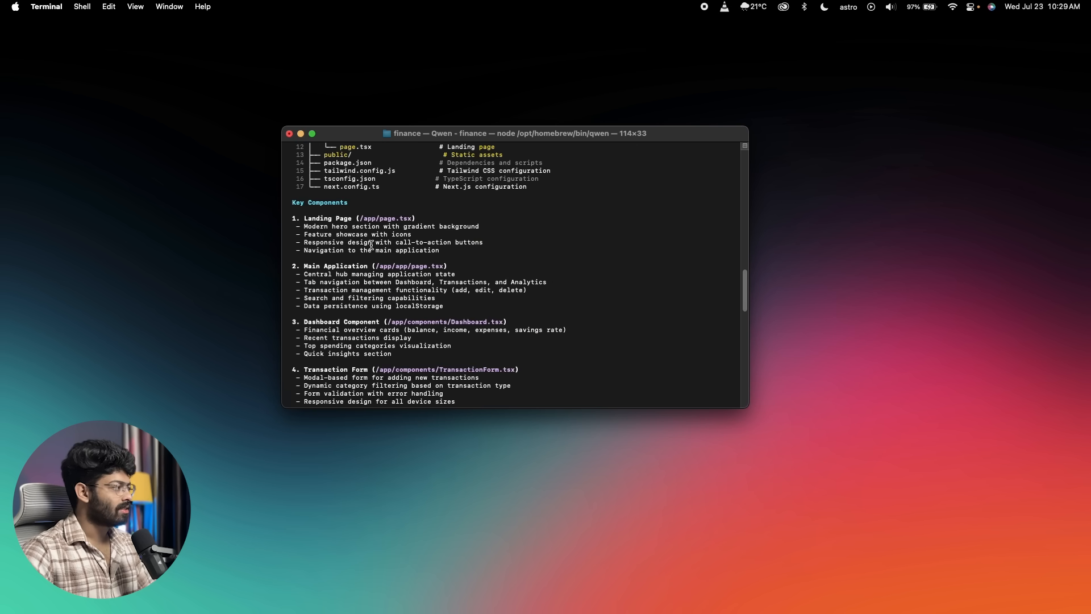
scroll(down, 3)
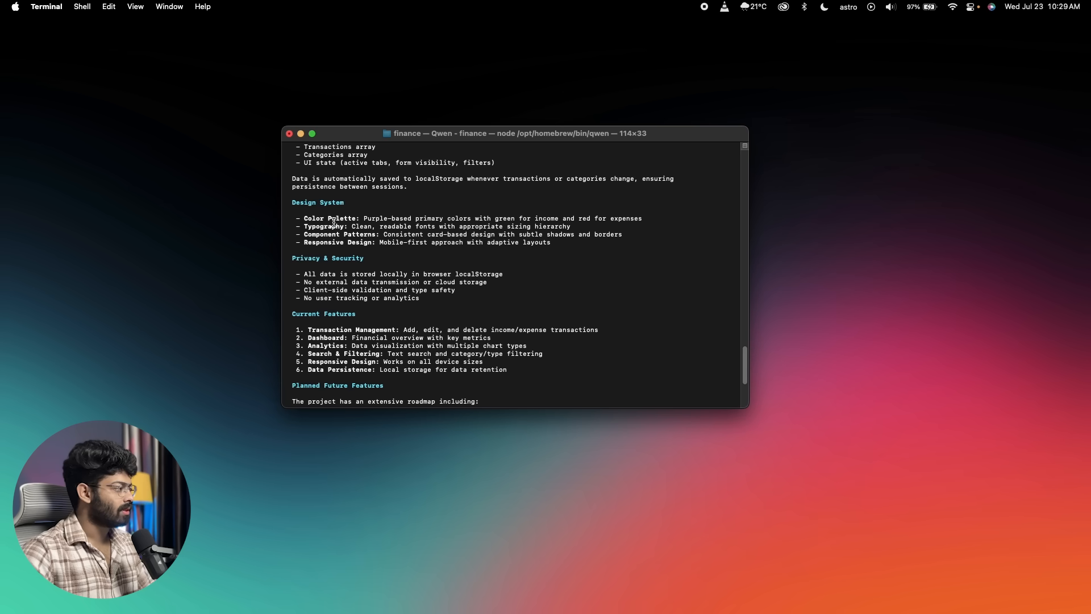
scroll(down, 3)
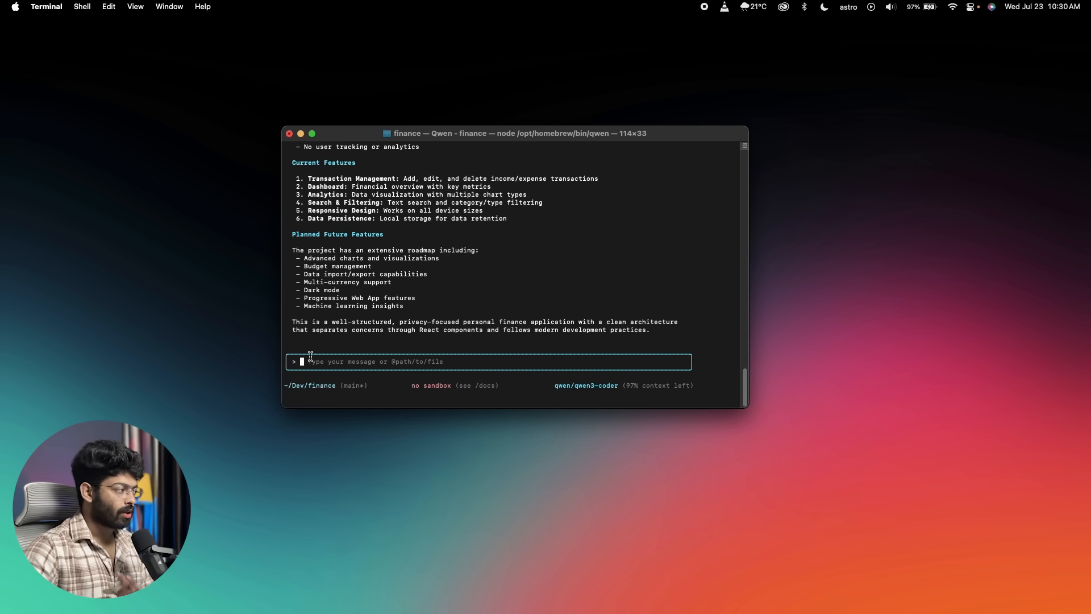
Run /mcp, which reports no servers, then type /he to list help commands
text(/)
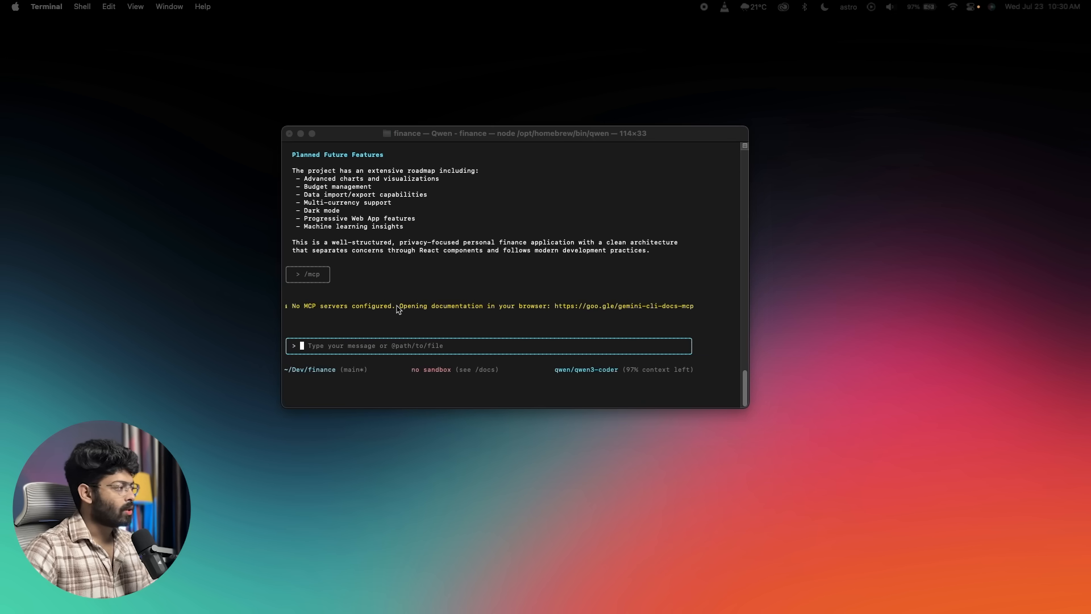
mouse_move(363, 307)
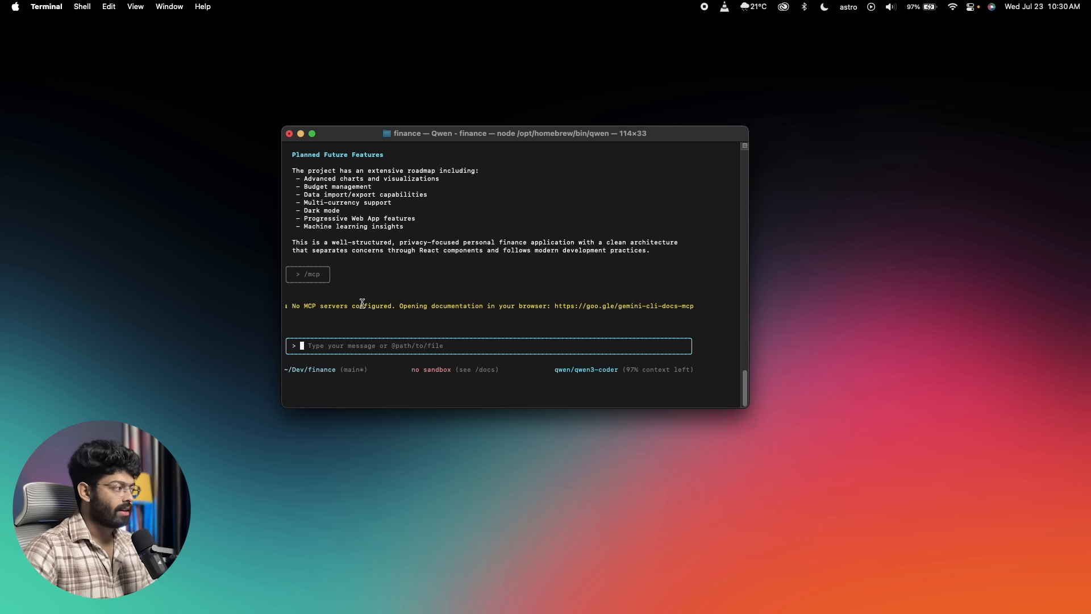
text(/)
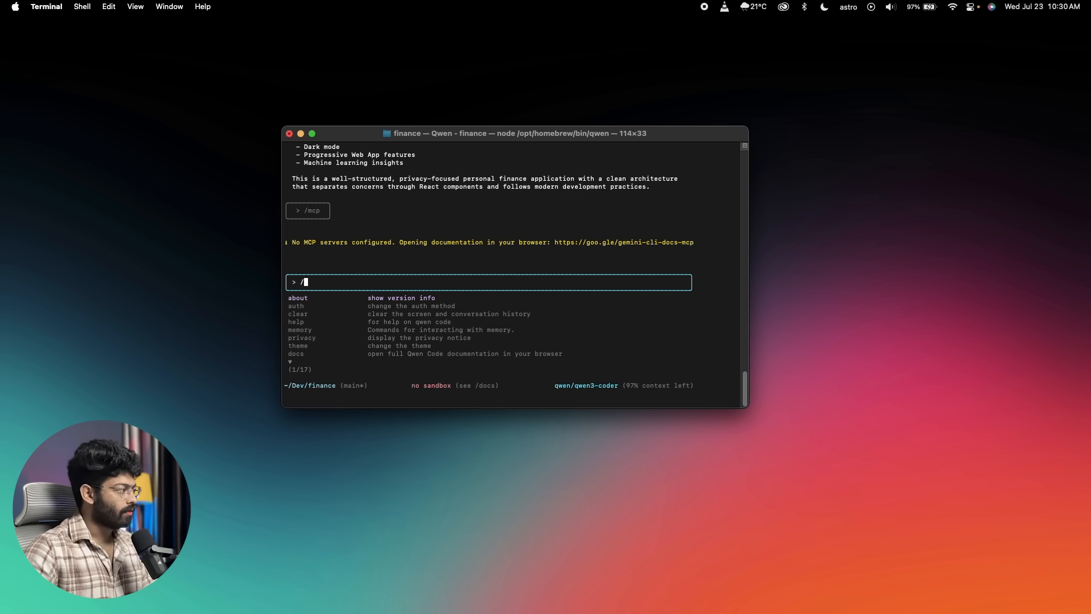
text(he)
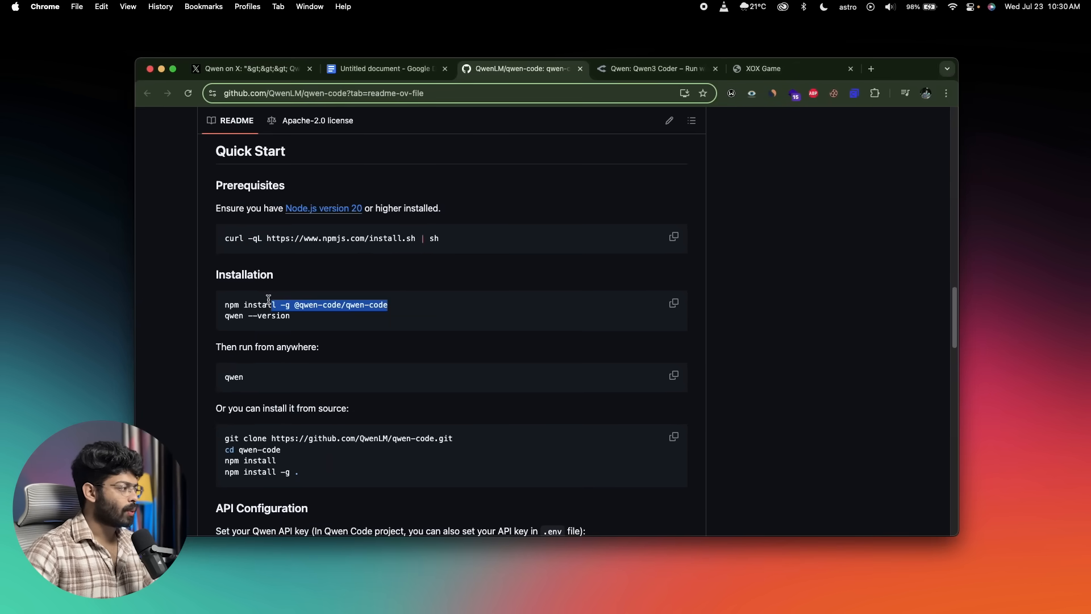
Review the README's API export lines and OpenRouter's Qwen3 Coder page, ending on X
scroll(down, 3)
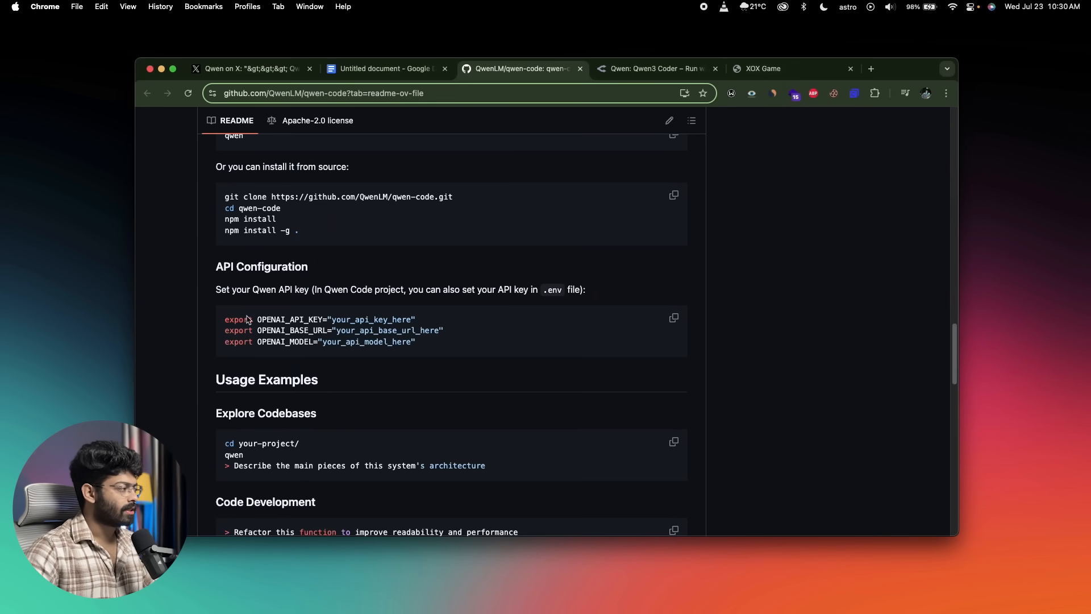
drag(225, 320, 416, 342)
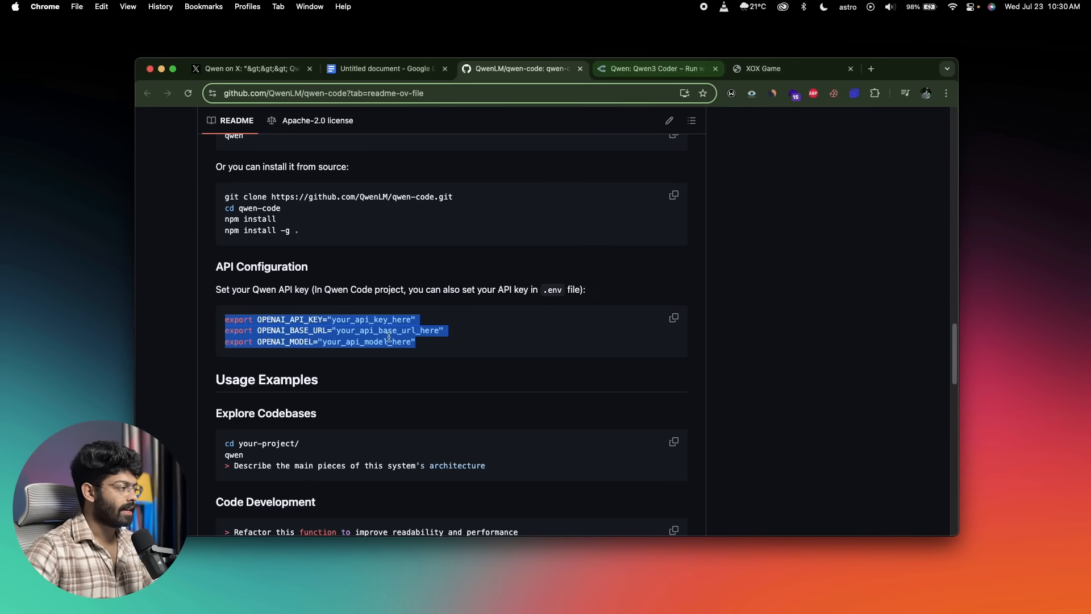
click(652, 68)
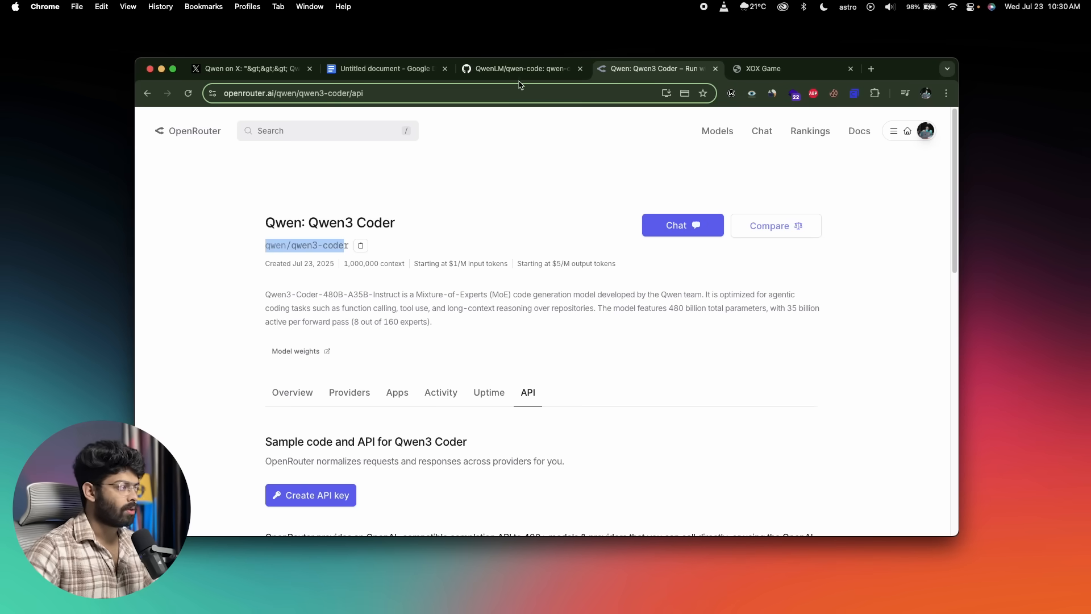
click(520, 68)
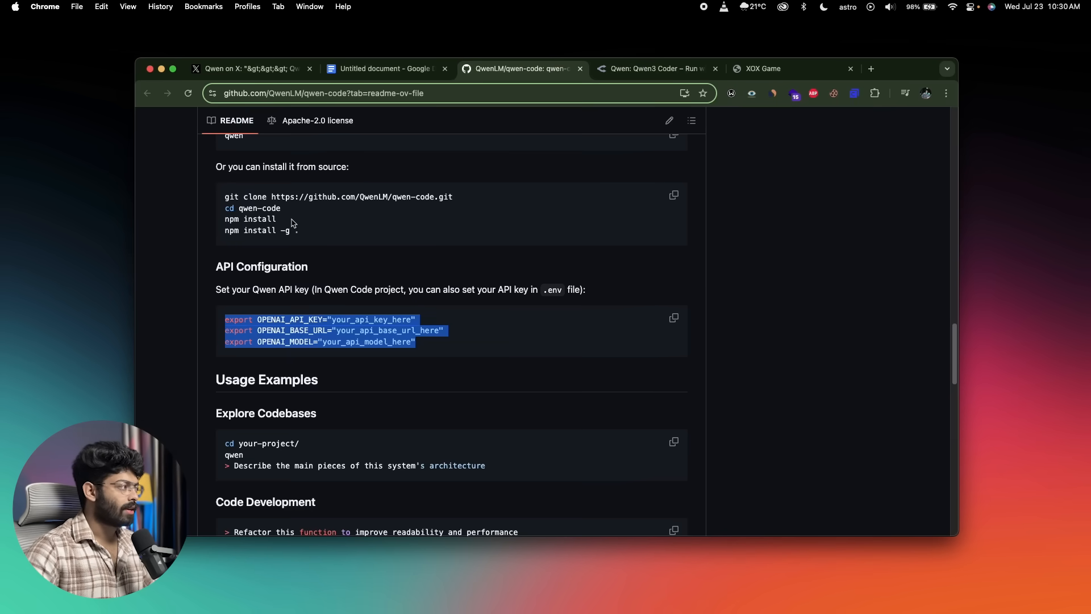
scroll(down, 3)
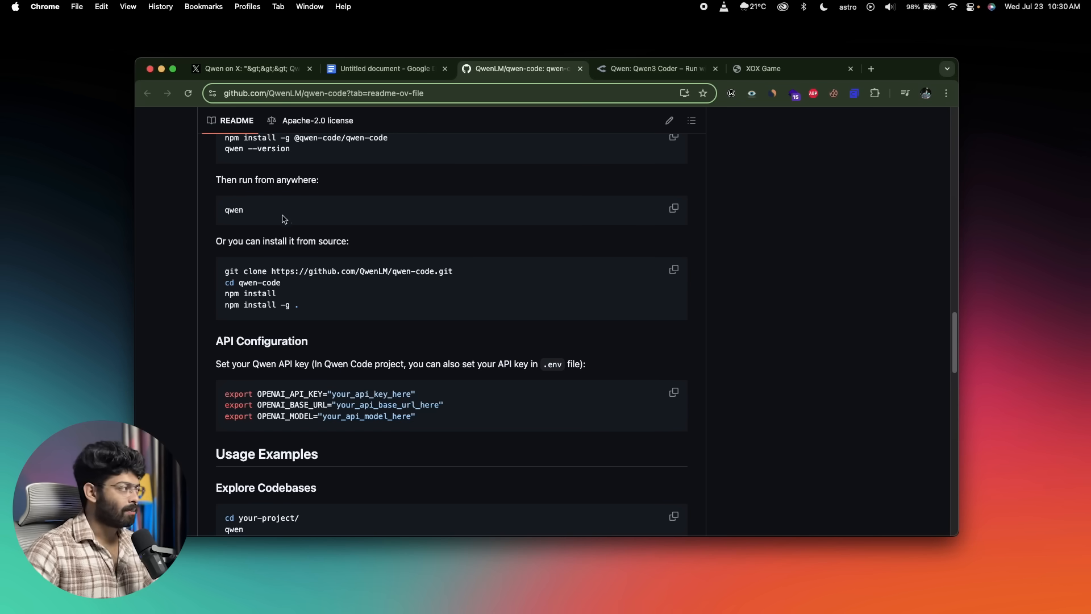
click(250, 68)
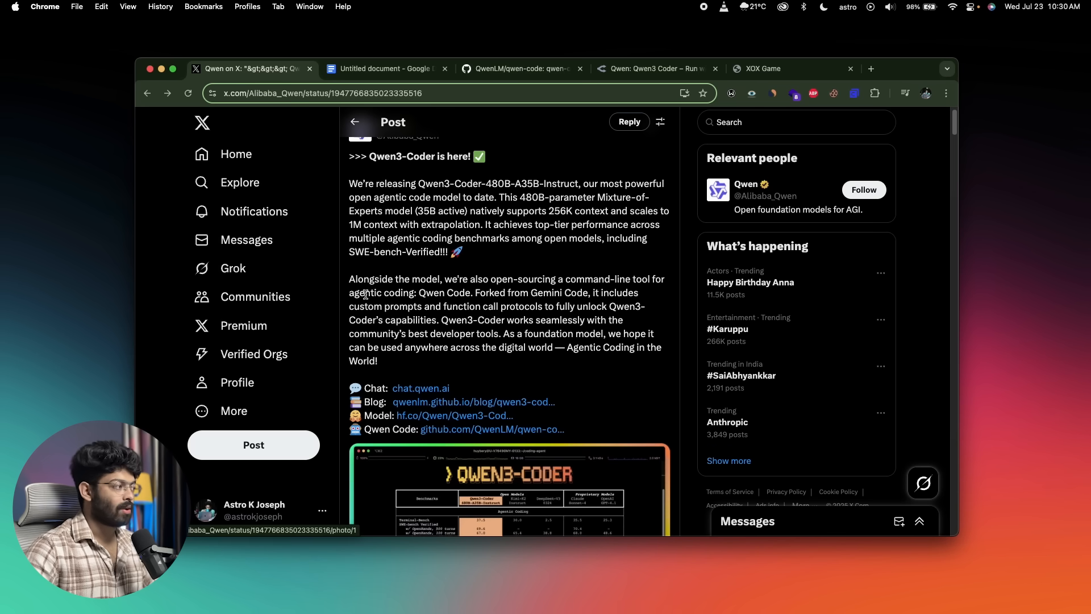